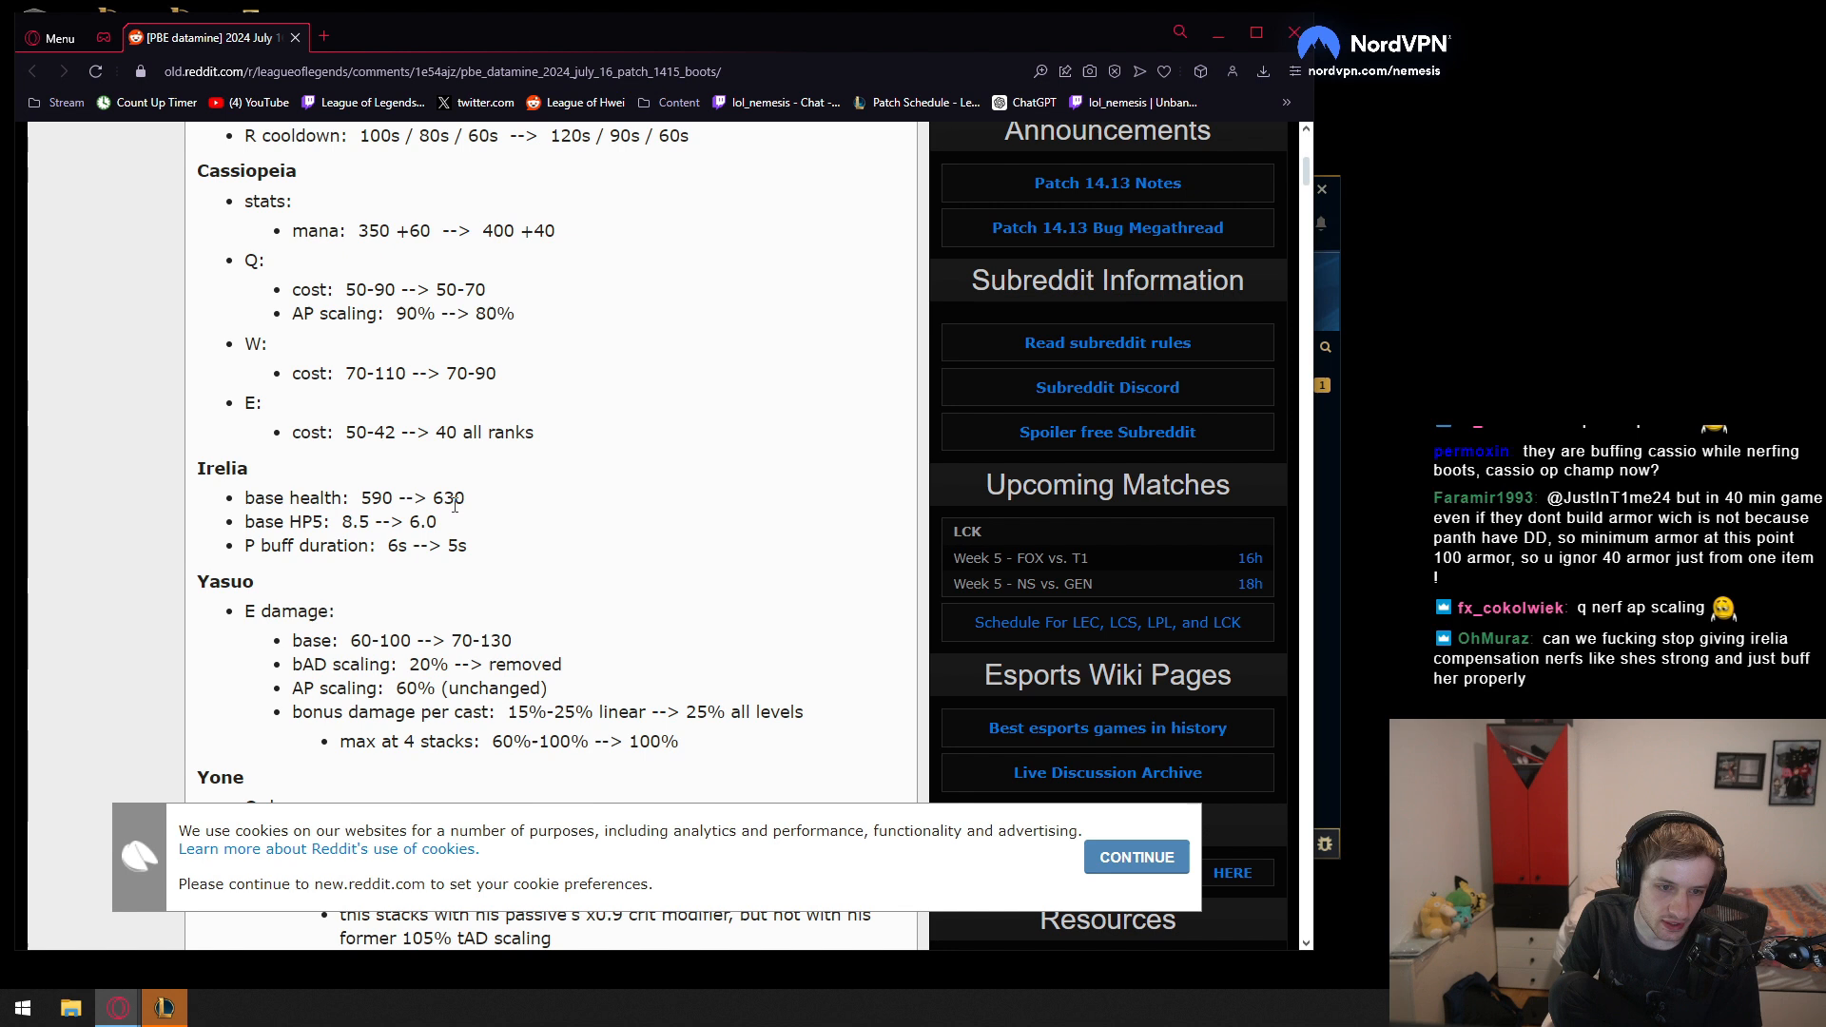
Zoom the datamine post to 150% and scroll to the Cassiopeia, Irelia and Yasuo sections
double_click(411, 498)
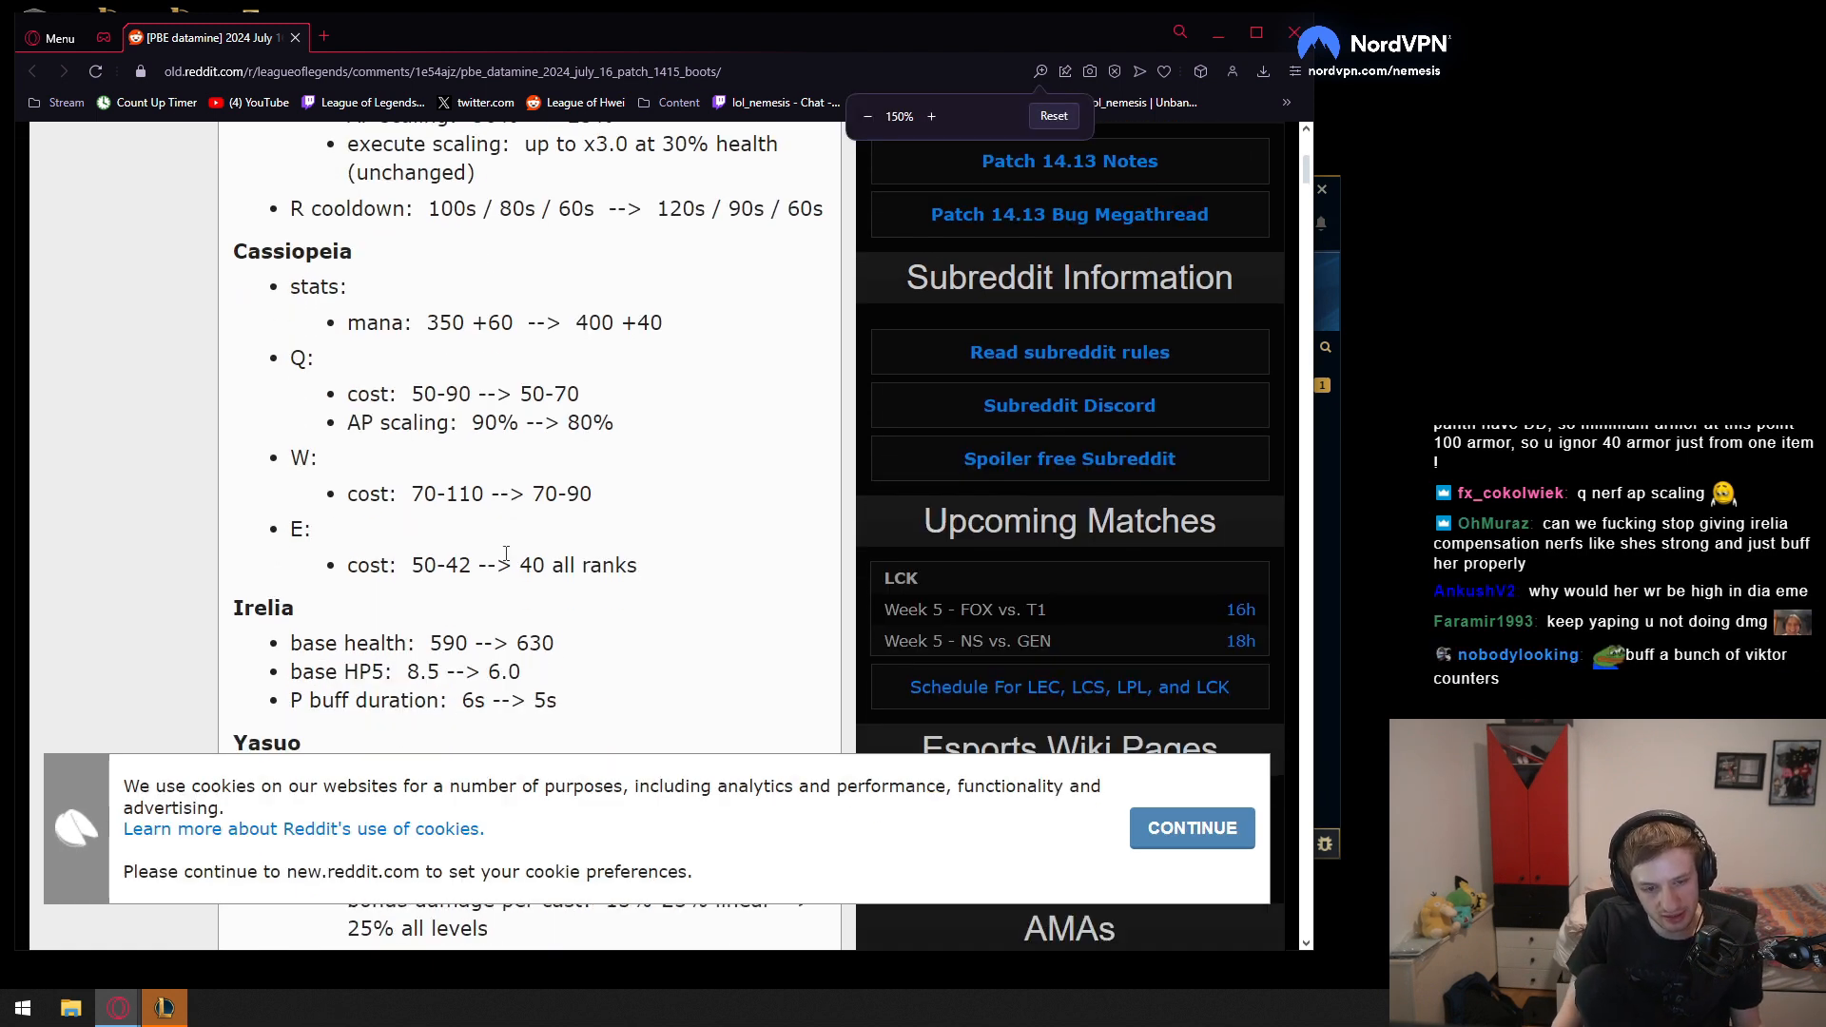
scroll(down, 3)
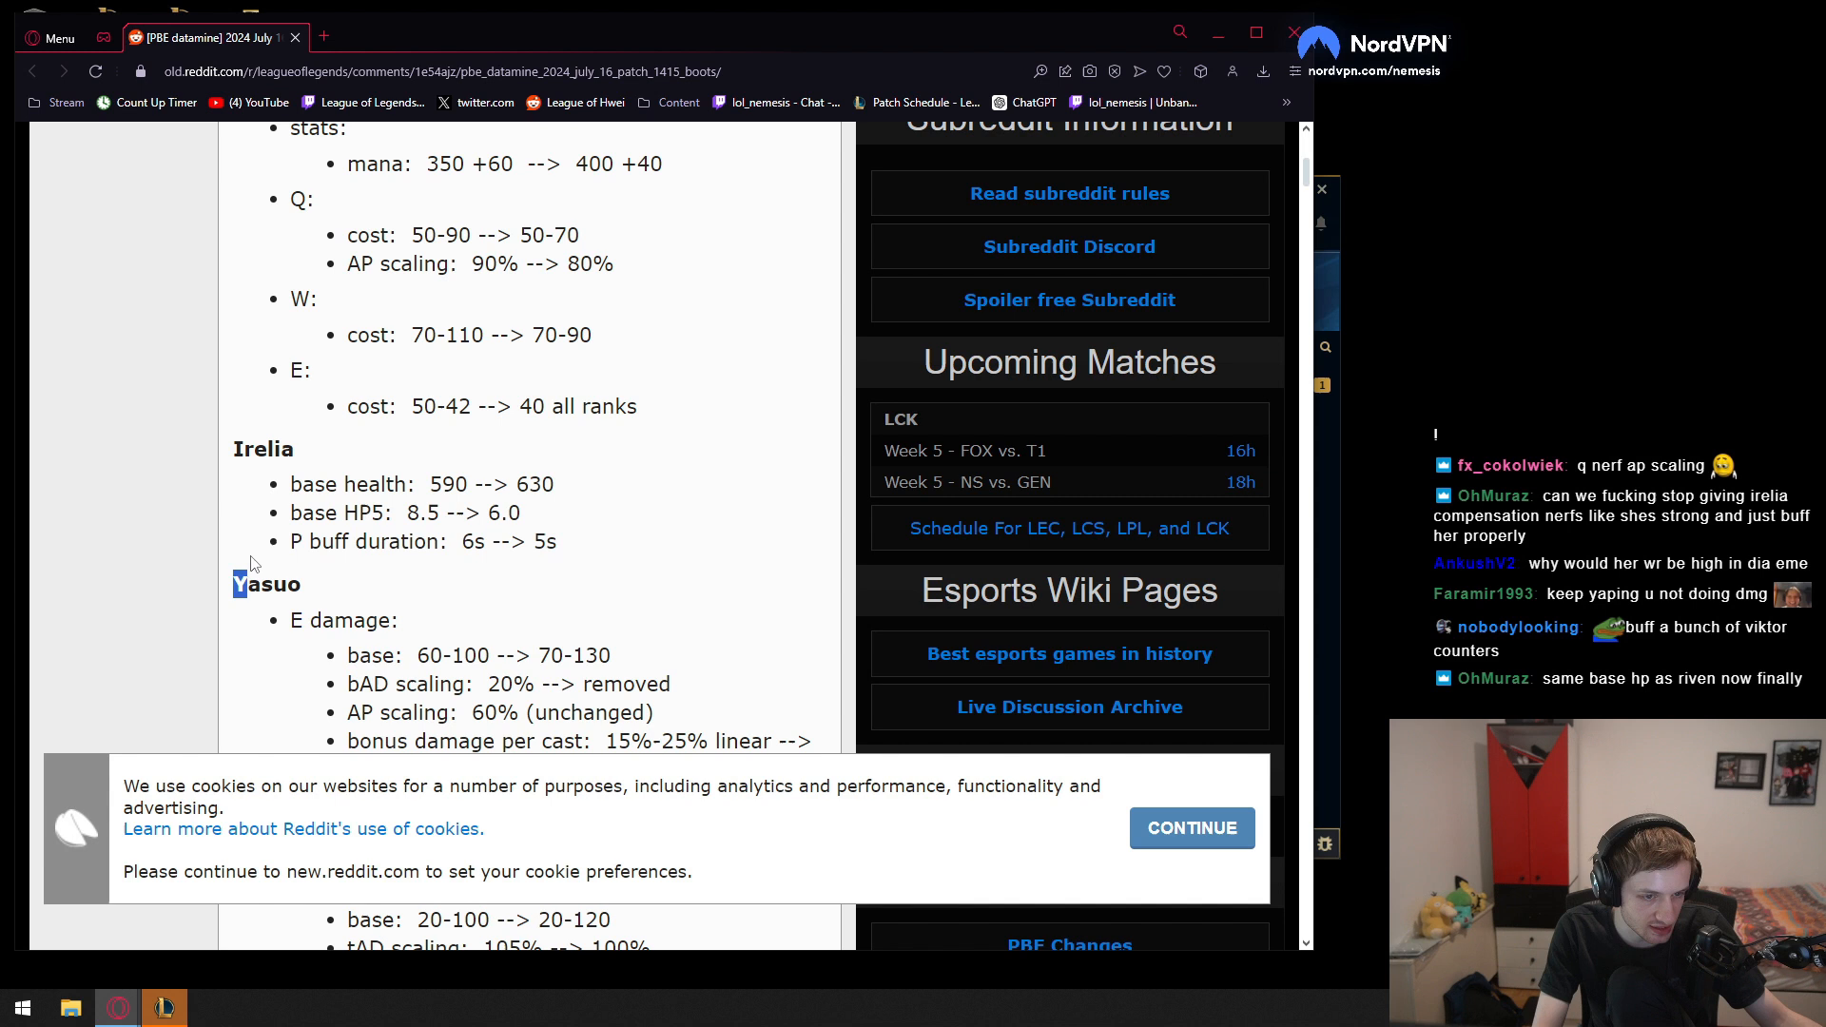
drag(248, 541, 297, 583)
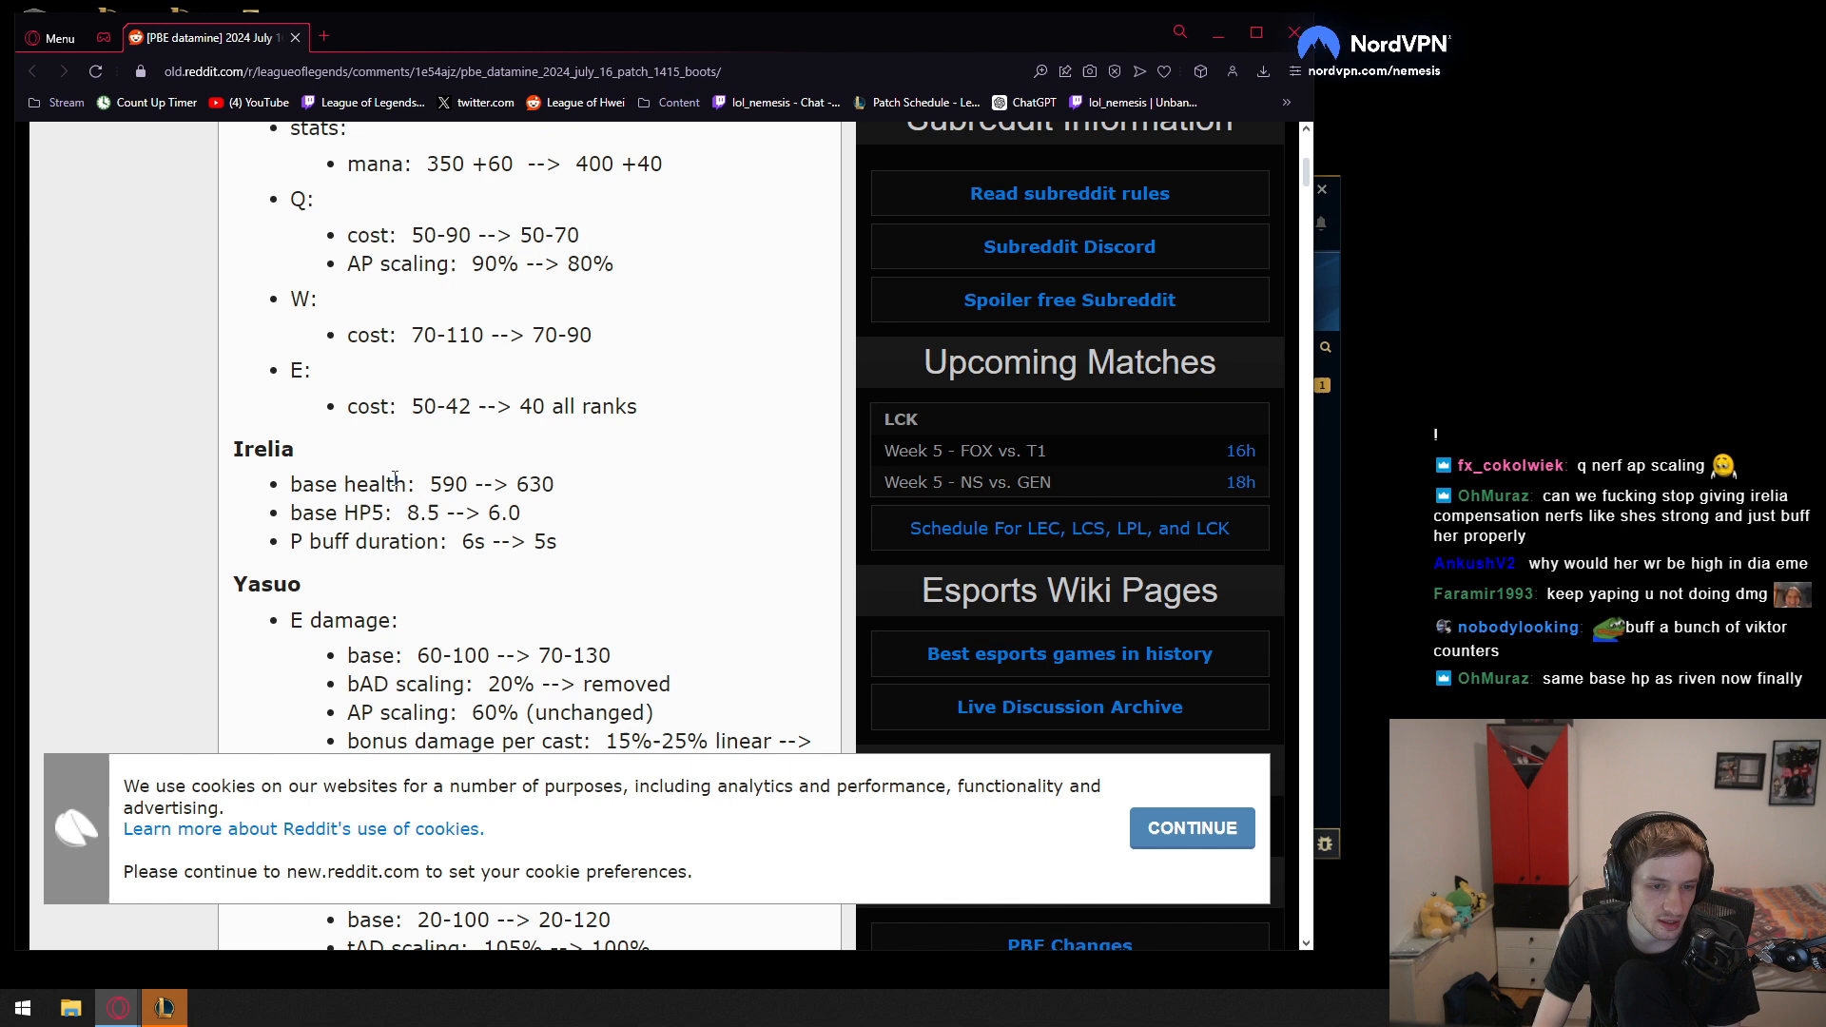
mouse_move(585, 486)
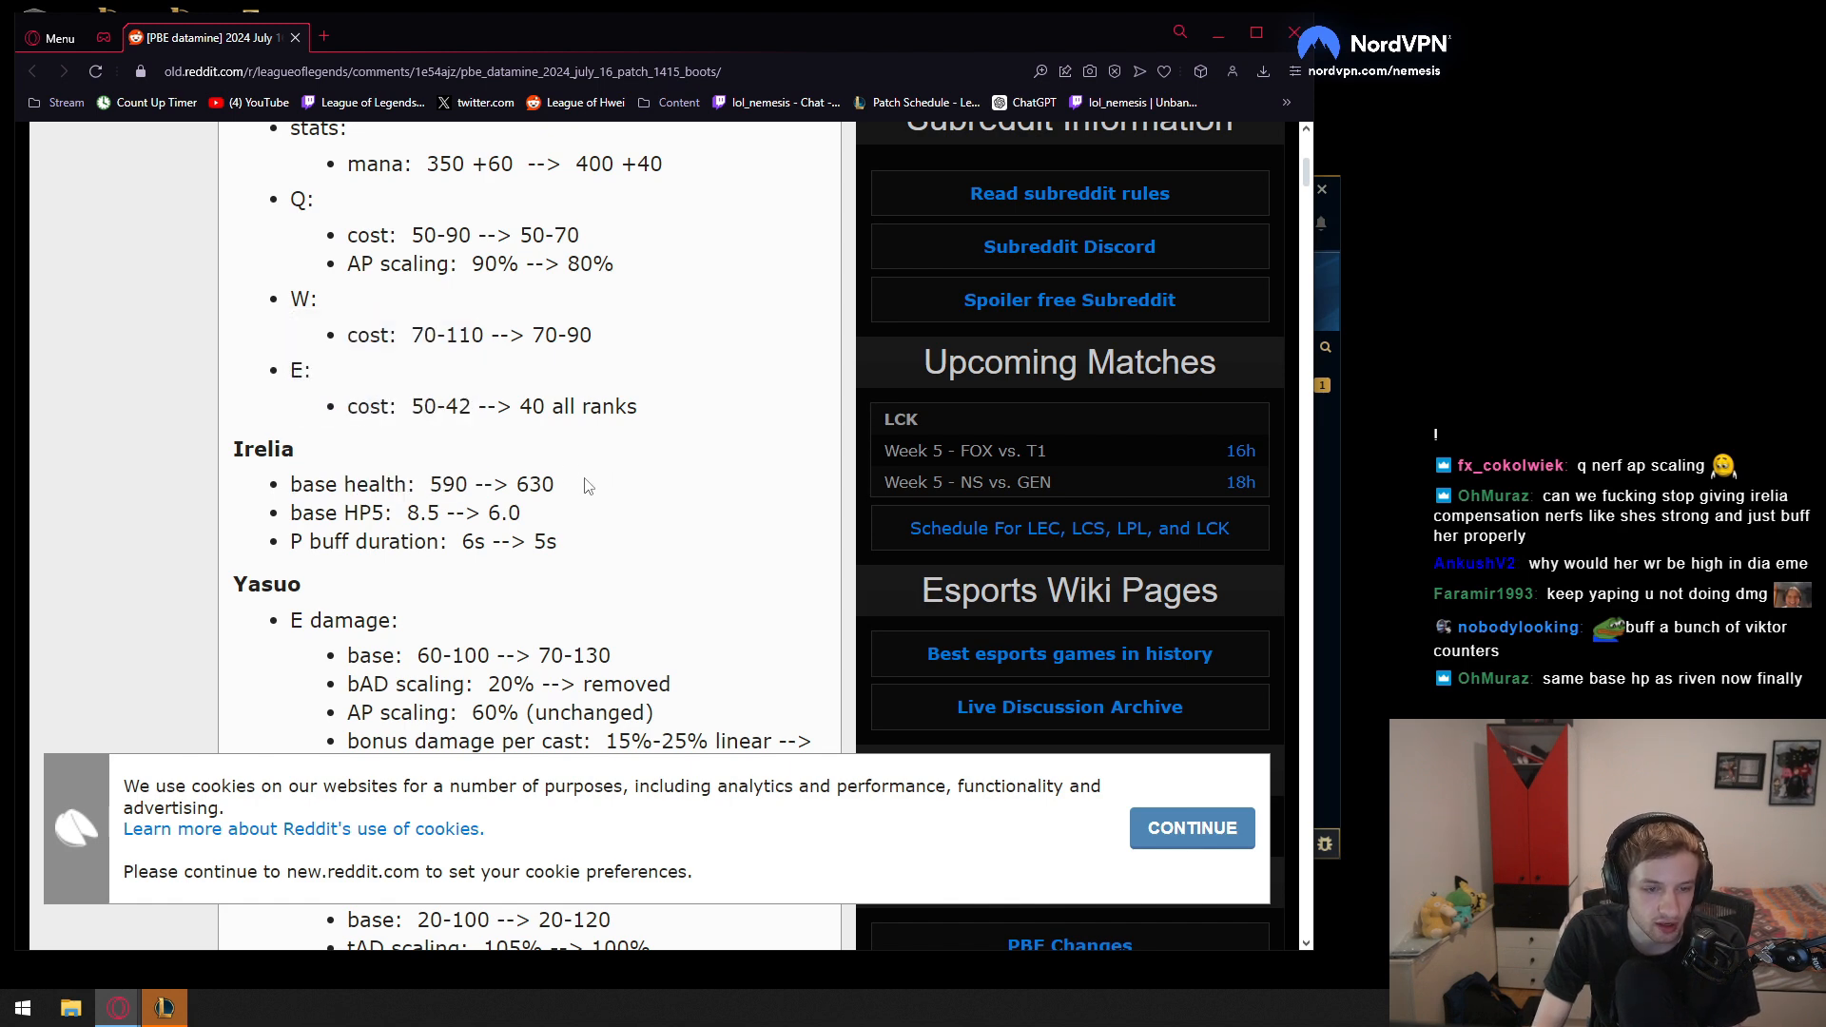
Scroll past Yasuo's E damage changes until Yone's heading and Q damage entries appear
scroll(down, 3)
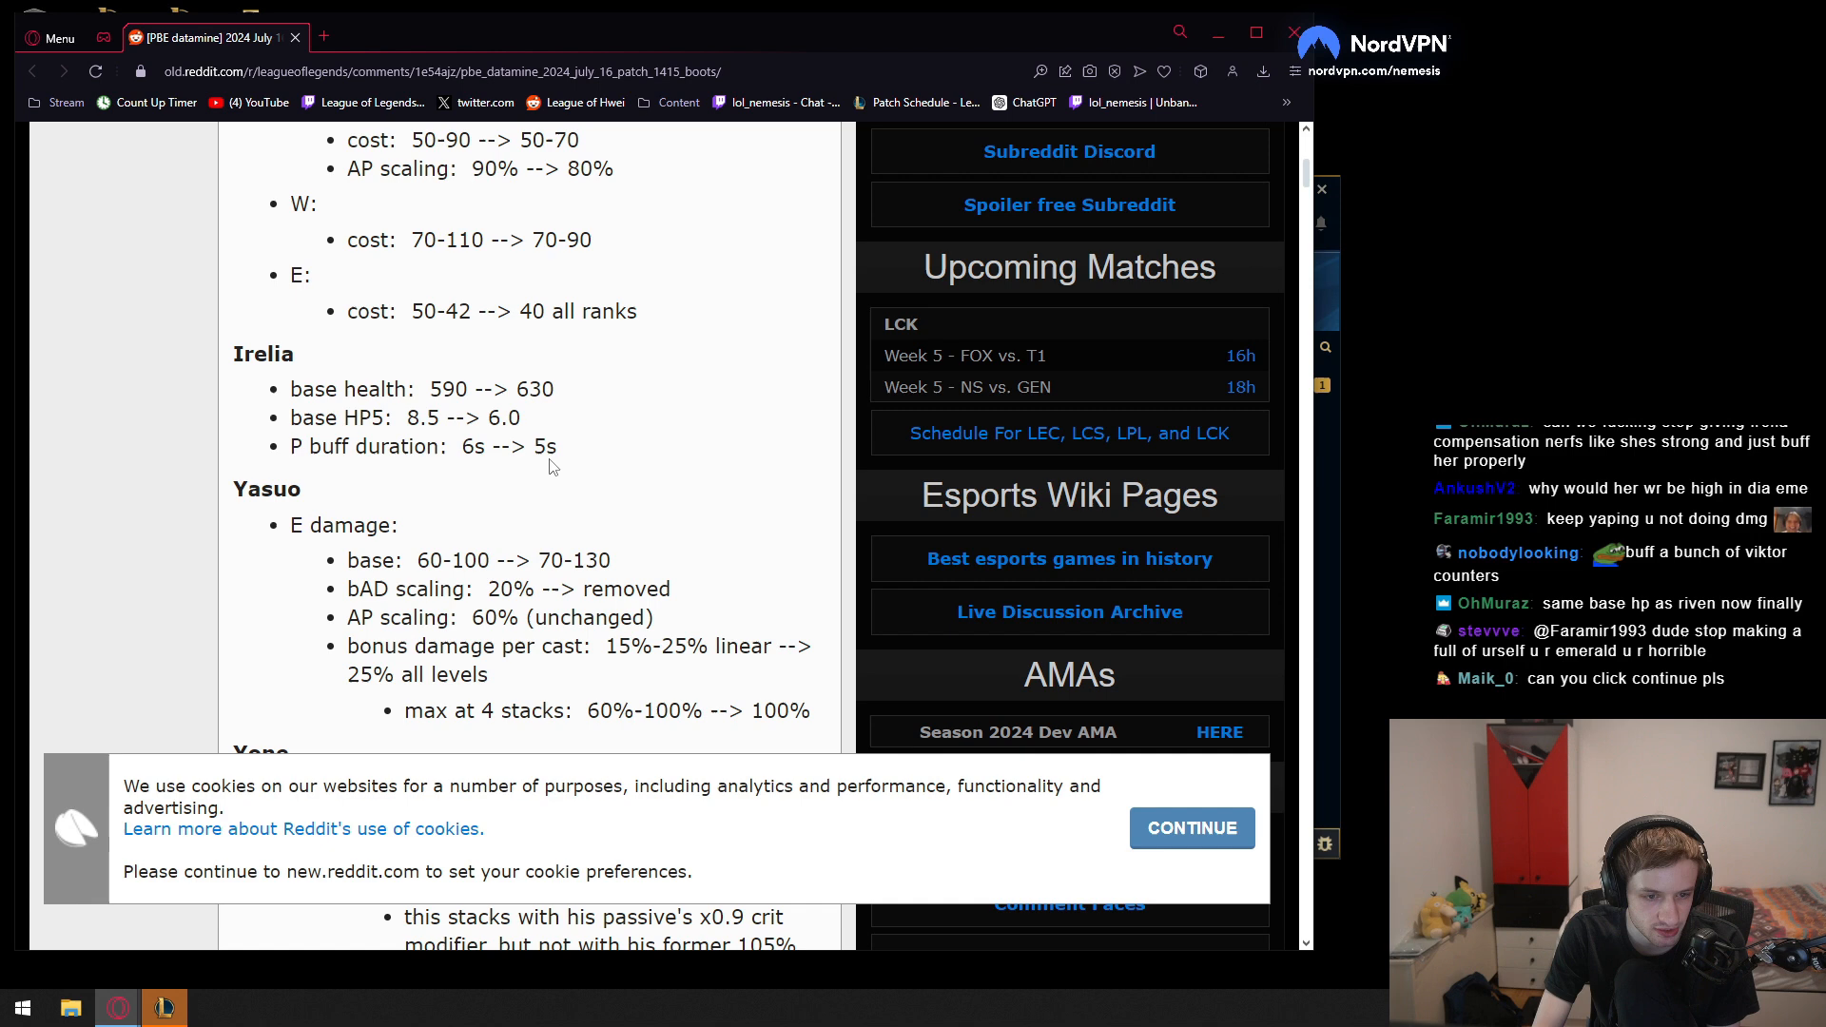
mouse_move(458, 519)
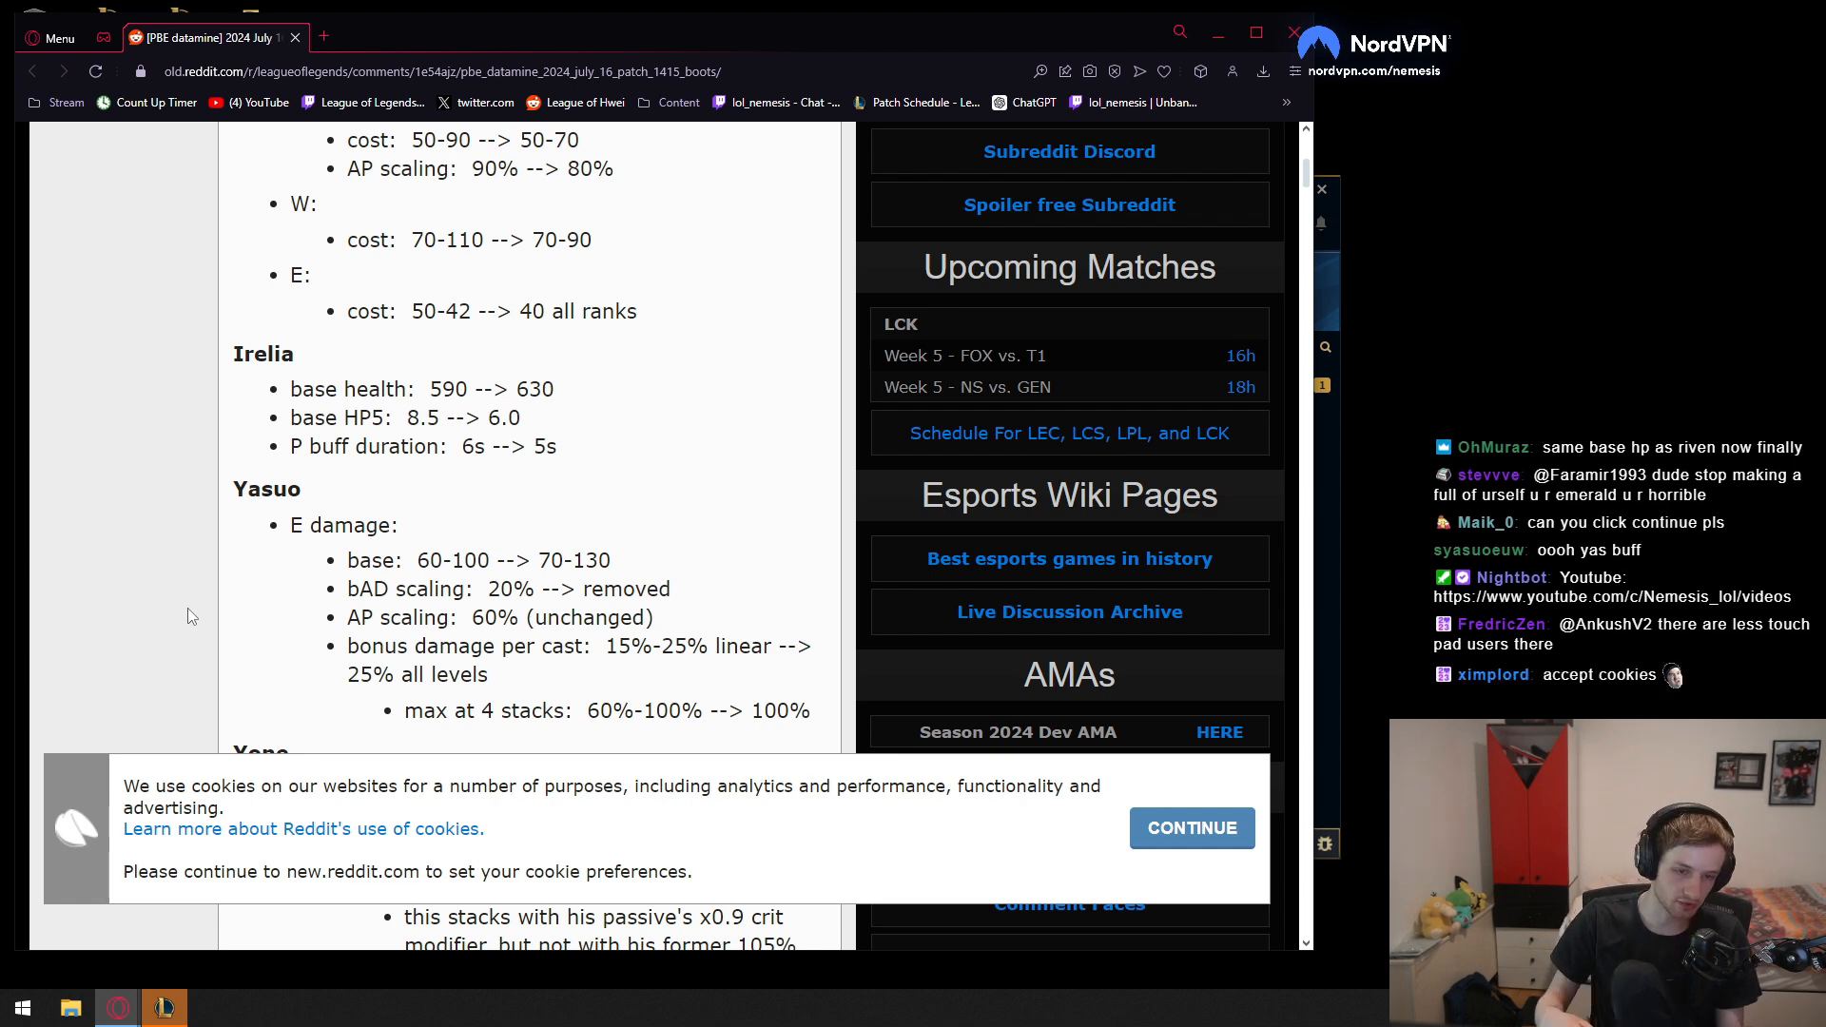
scroll(down, 3)
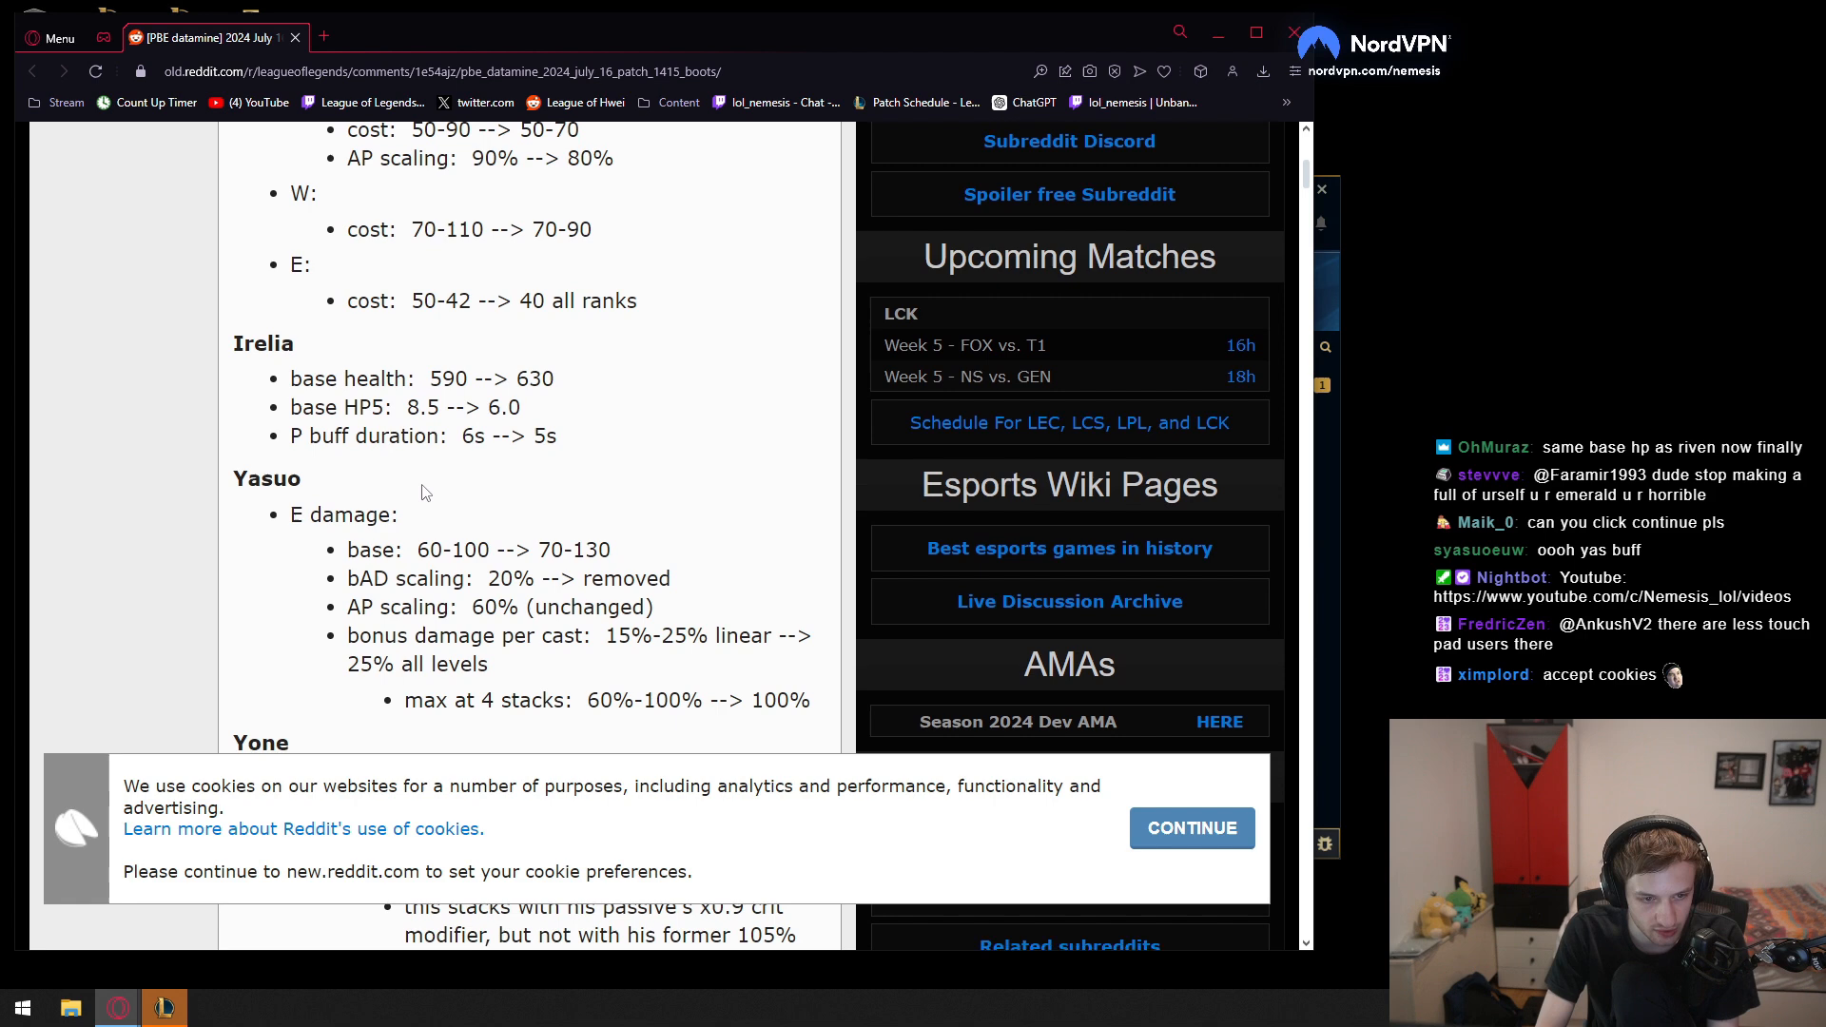
scroll(down, 3)
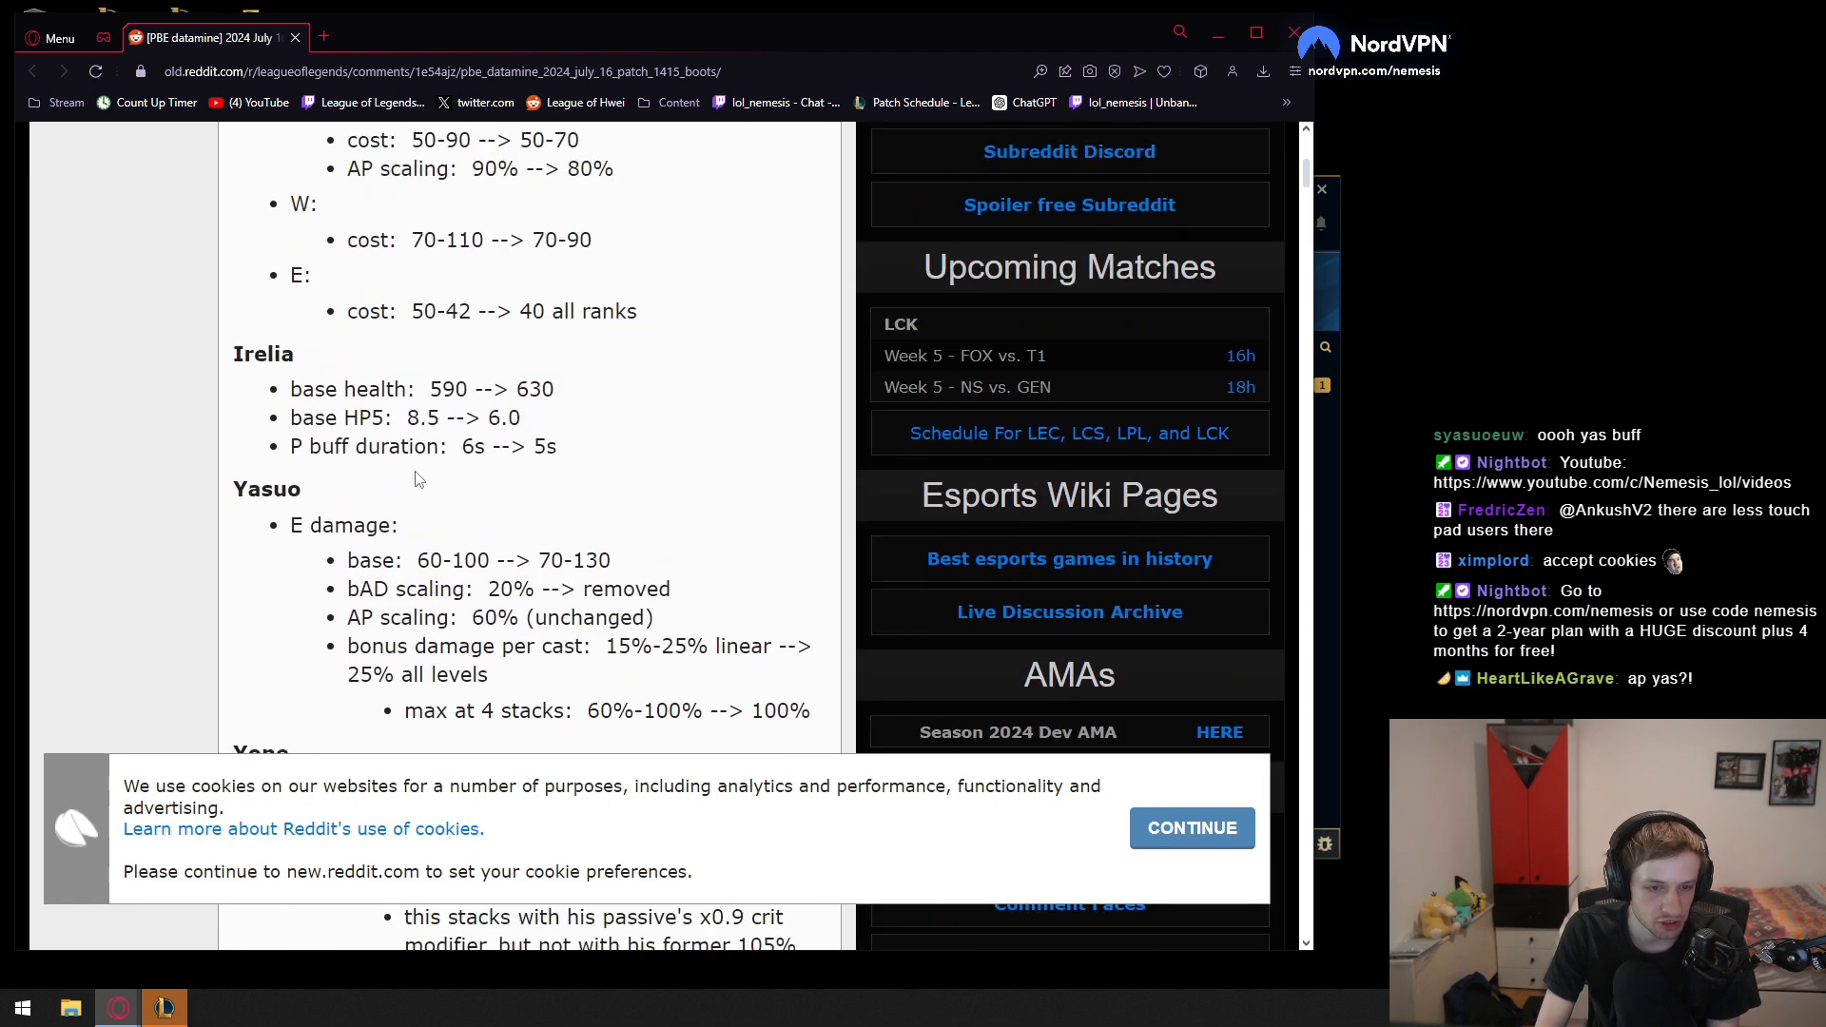
scroll(down, 3)
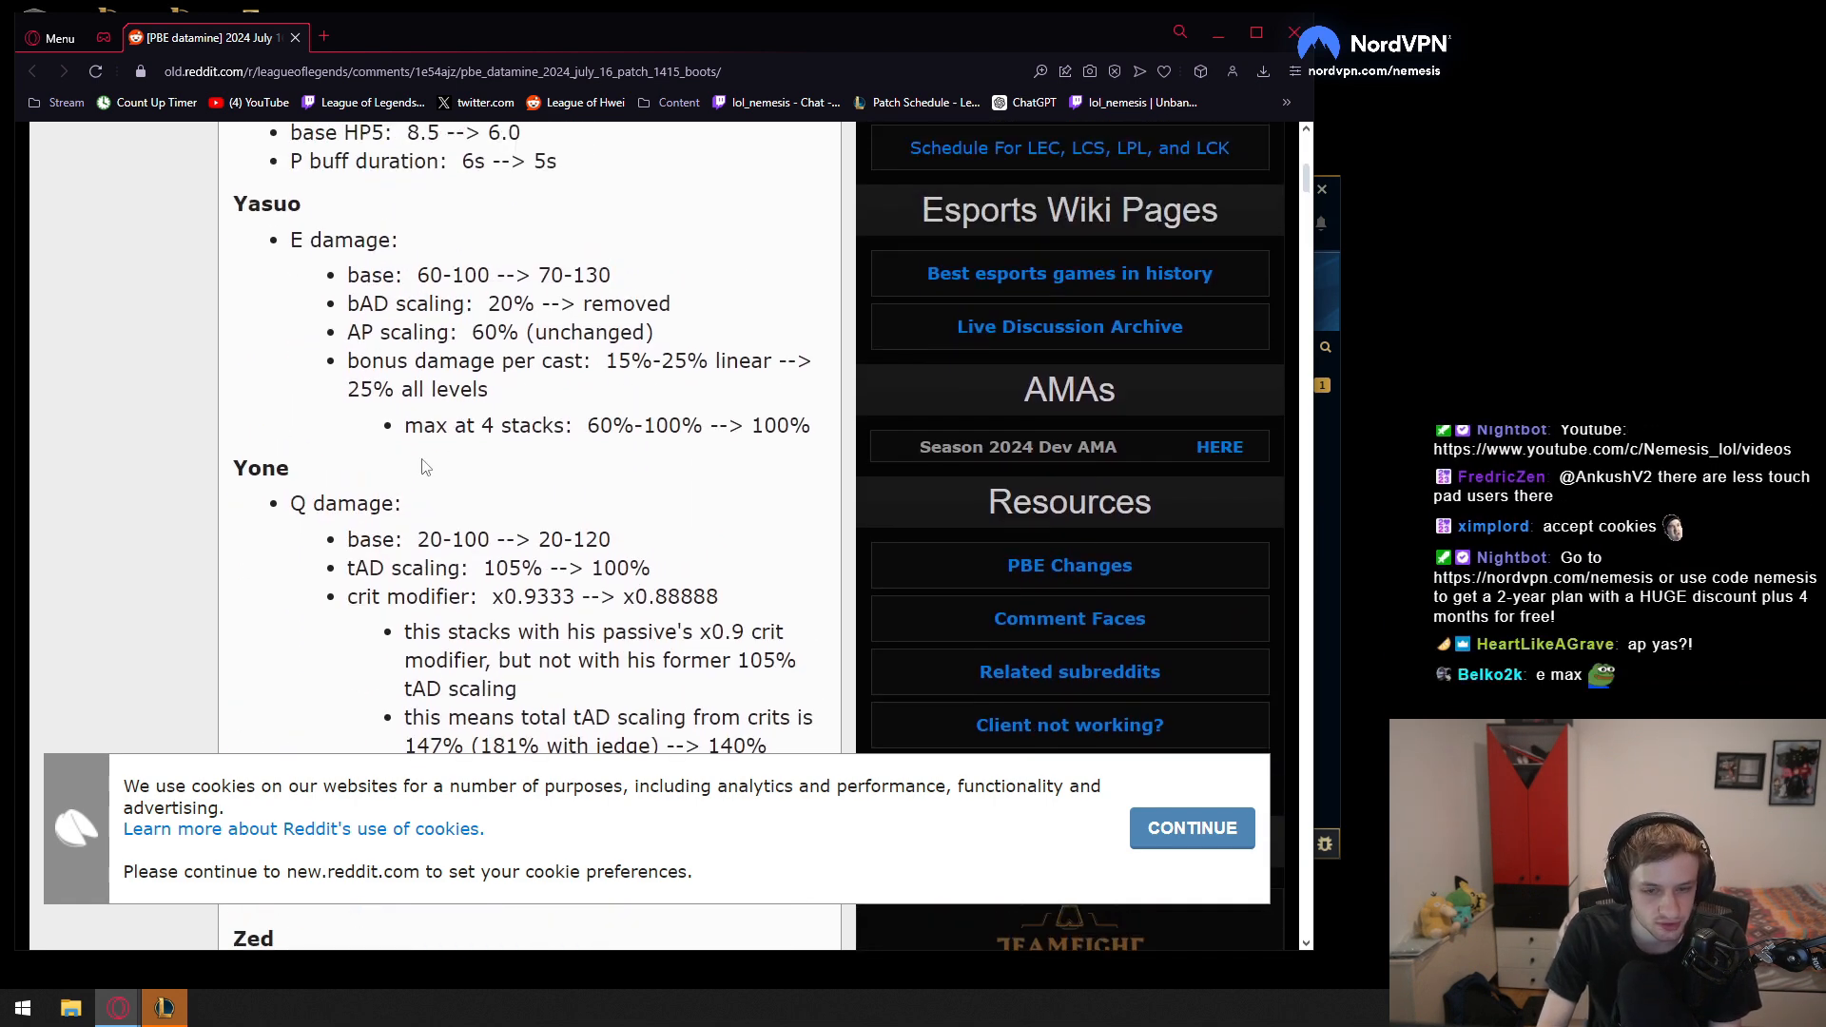
scroll(down, 3)
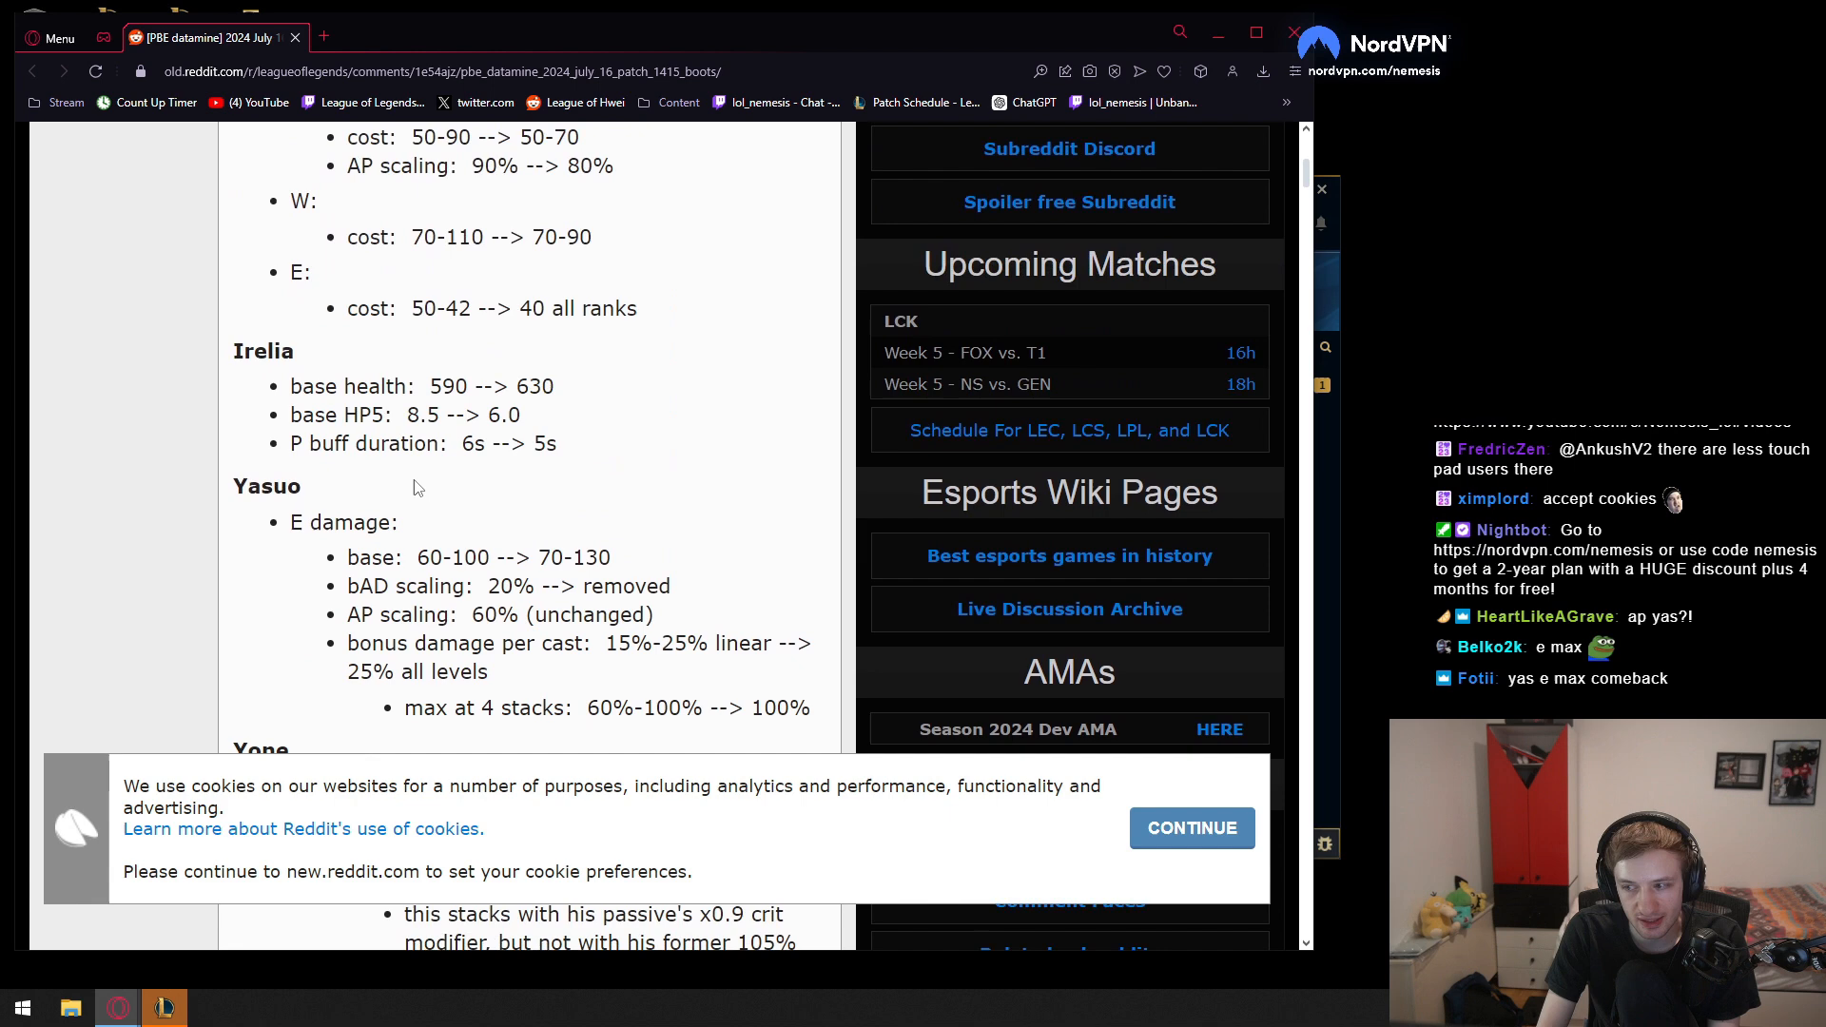
double_click(548, 560)
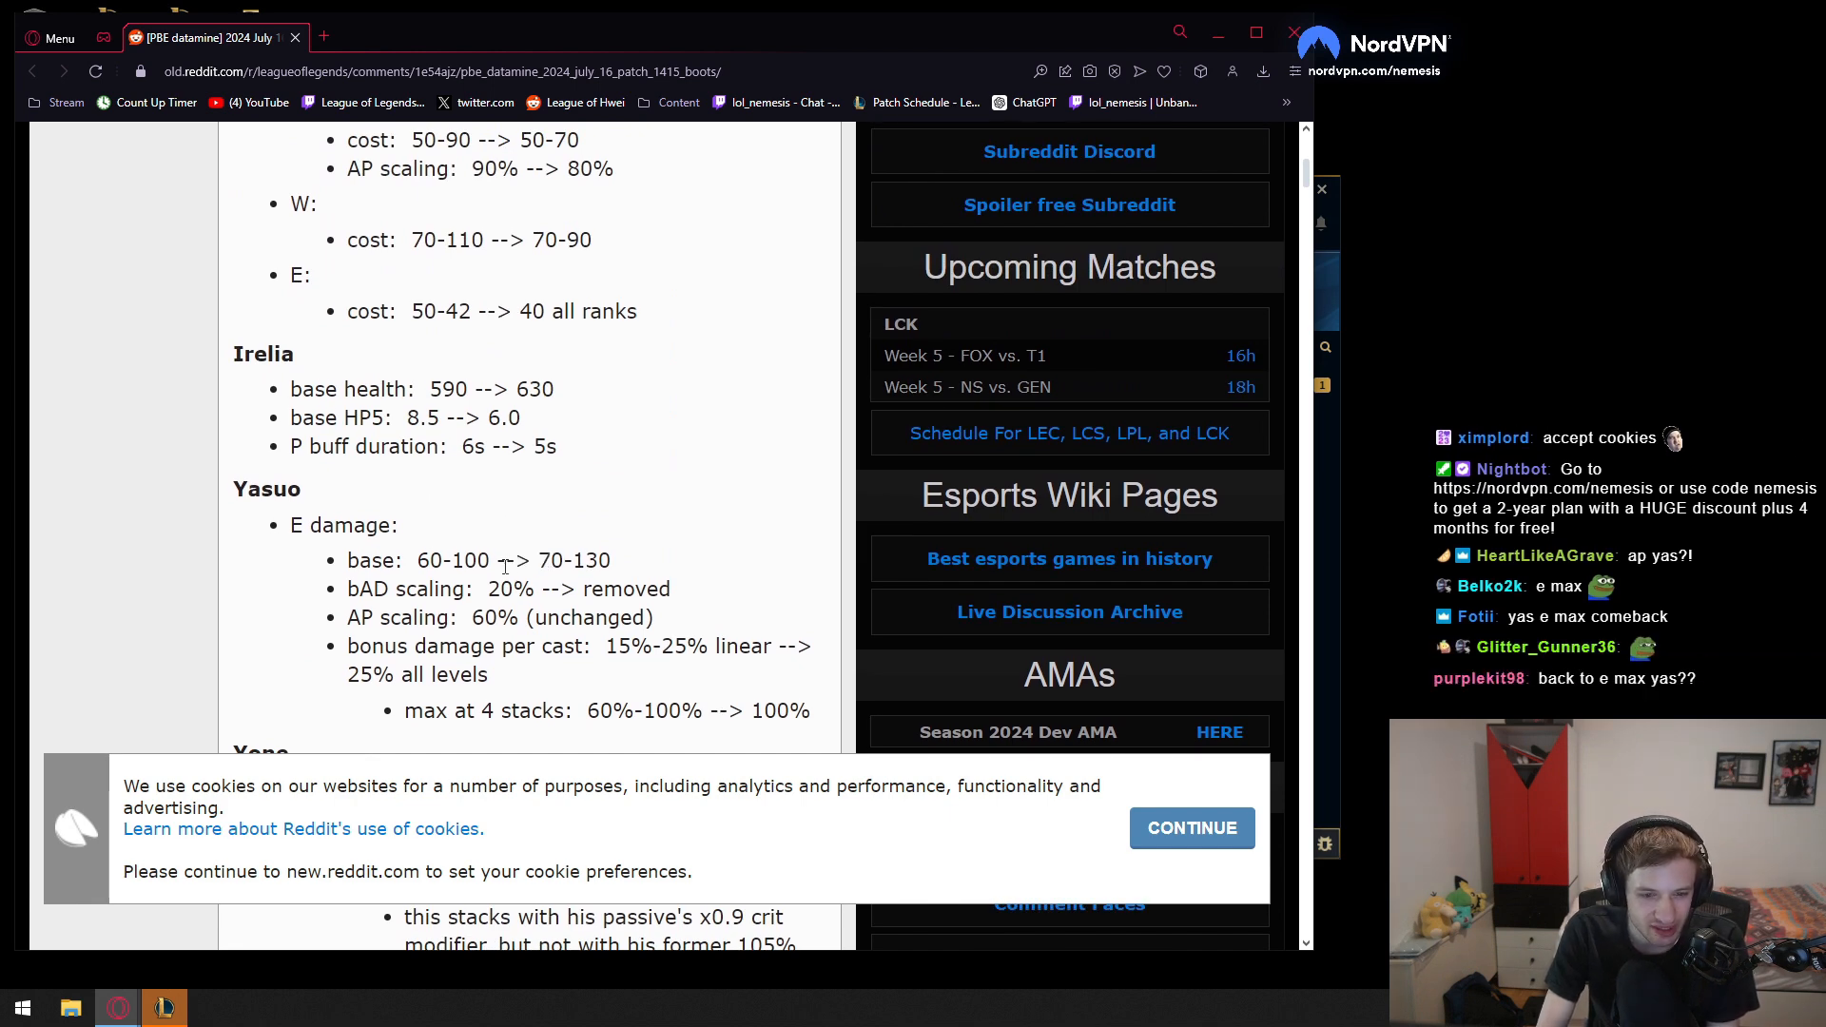
scroll(down, 3)
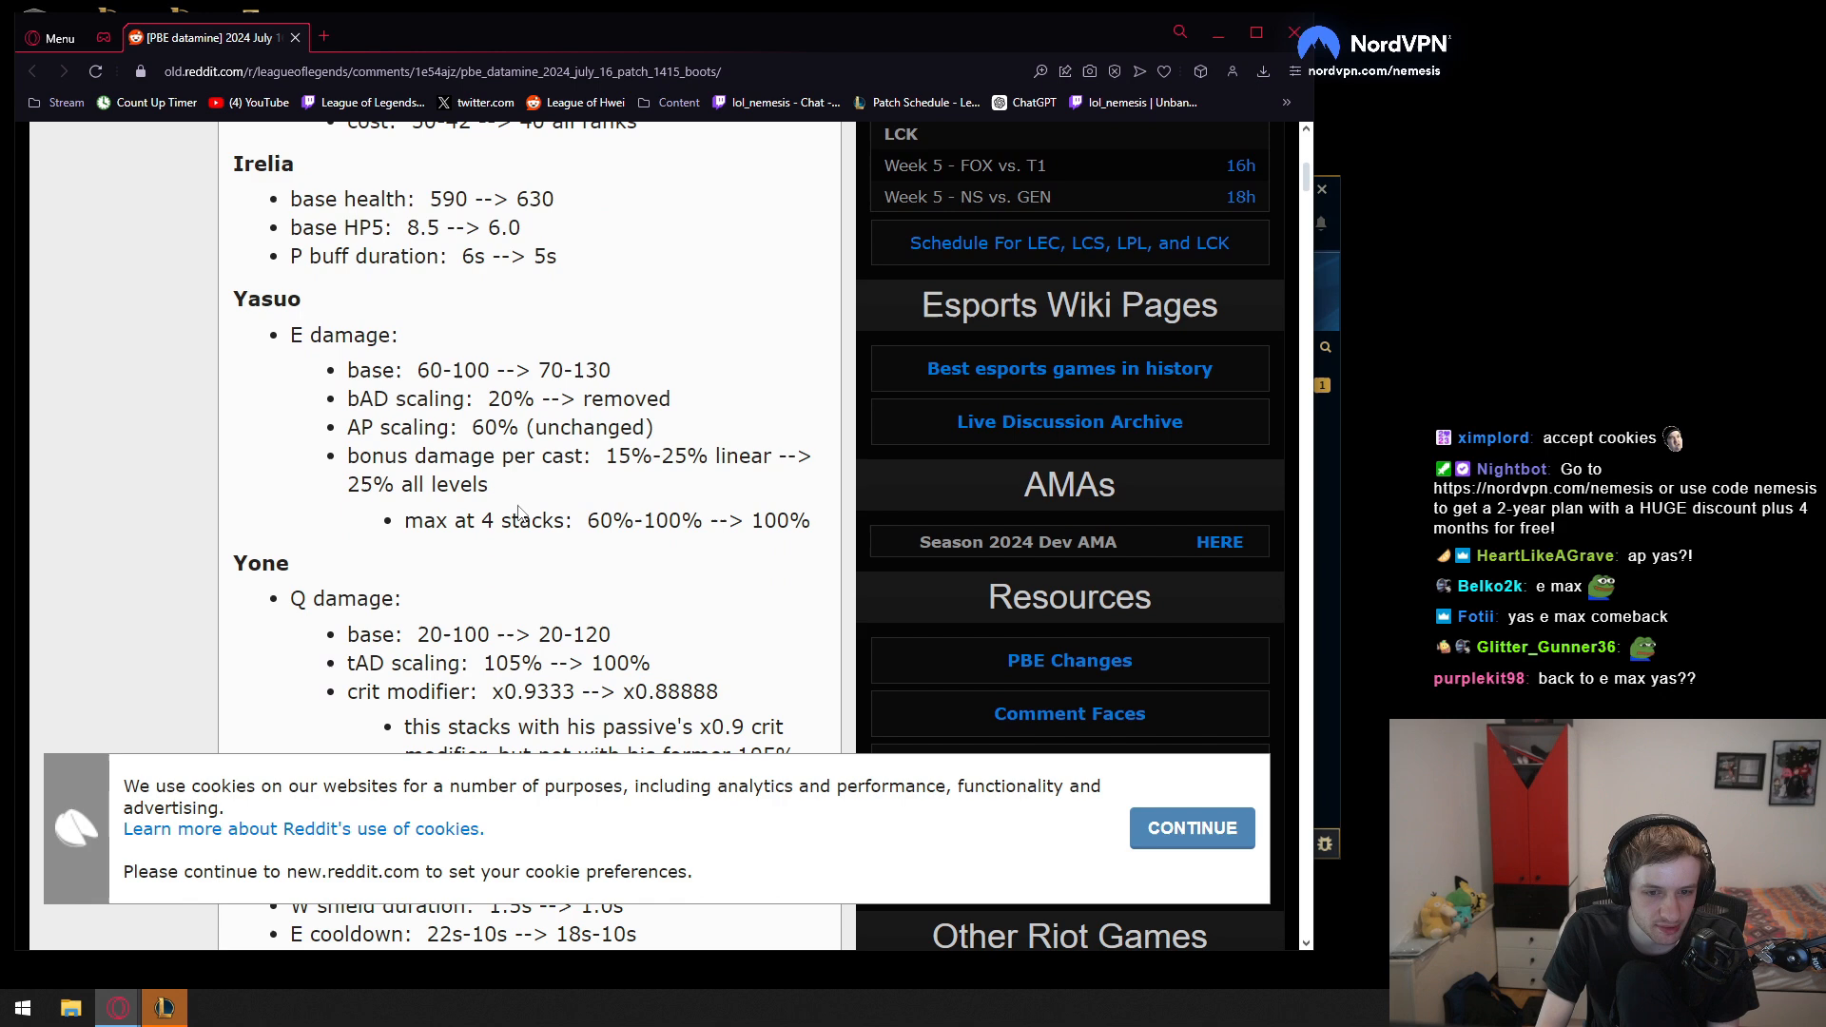
scroll(down, 3)
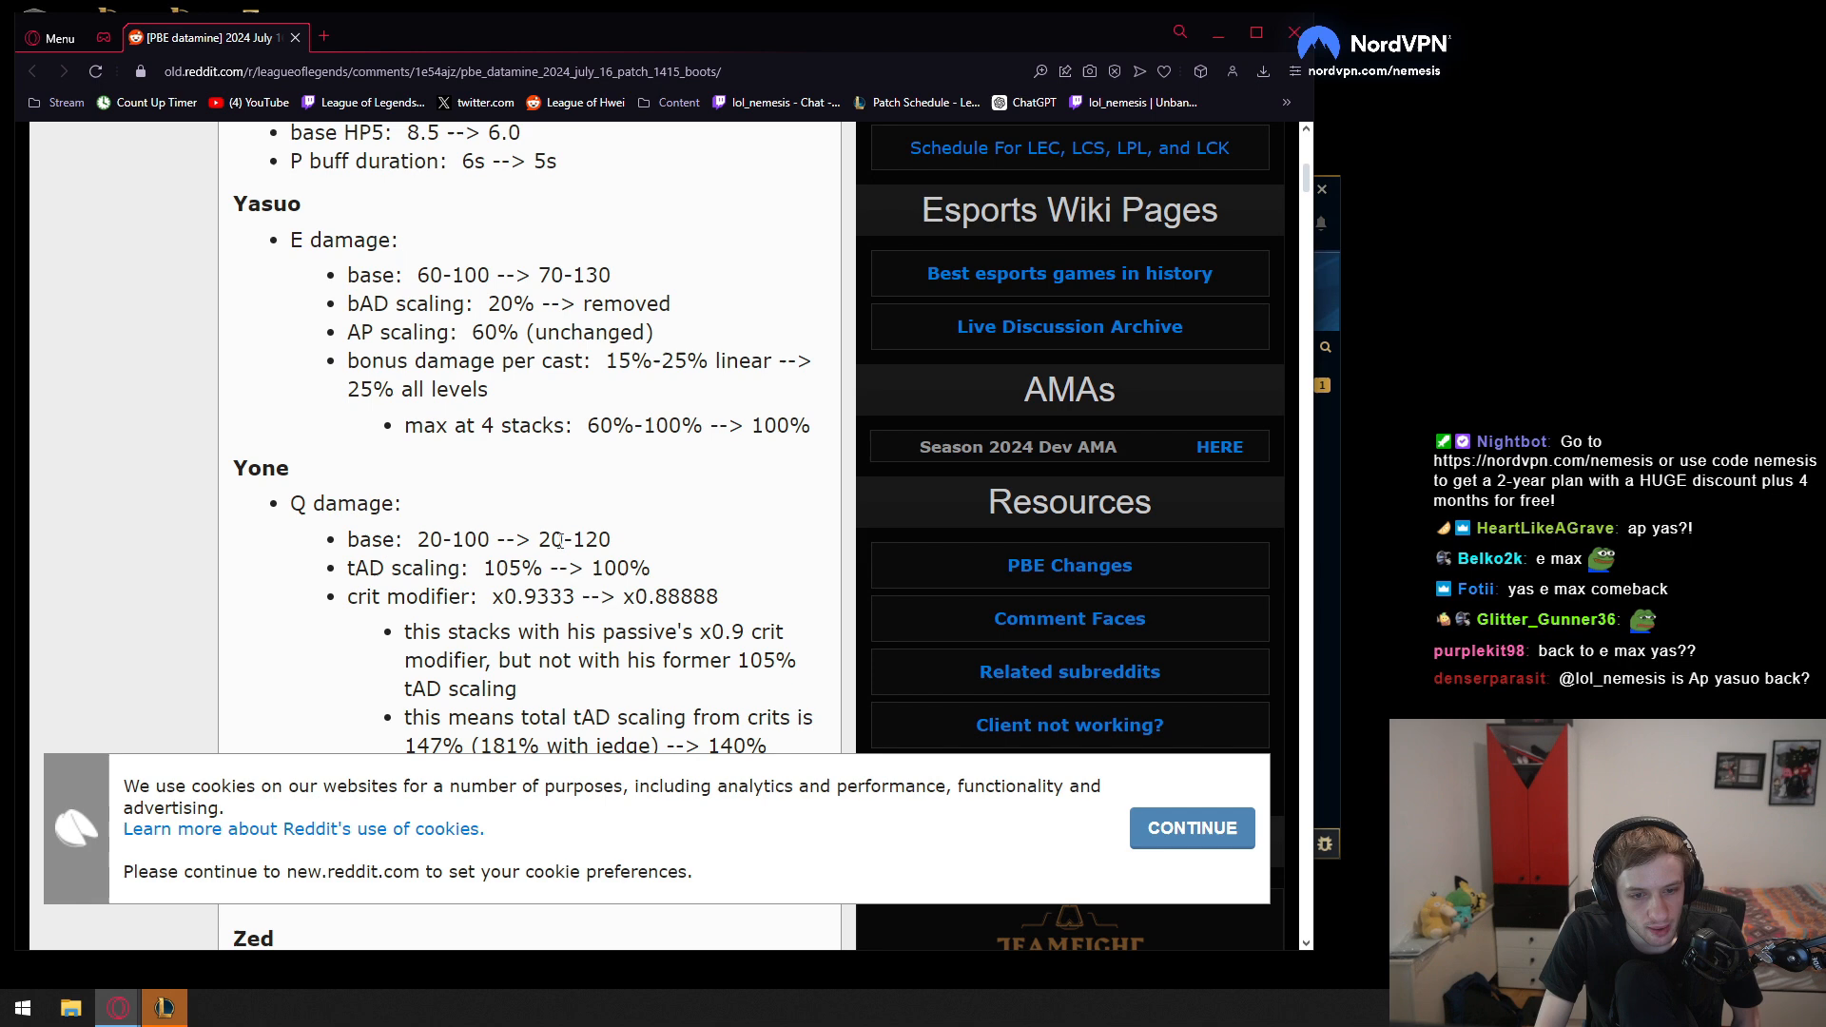
drag(290, 503, 611, 539)
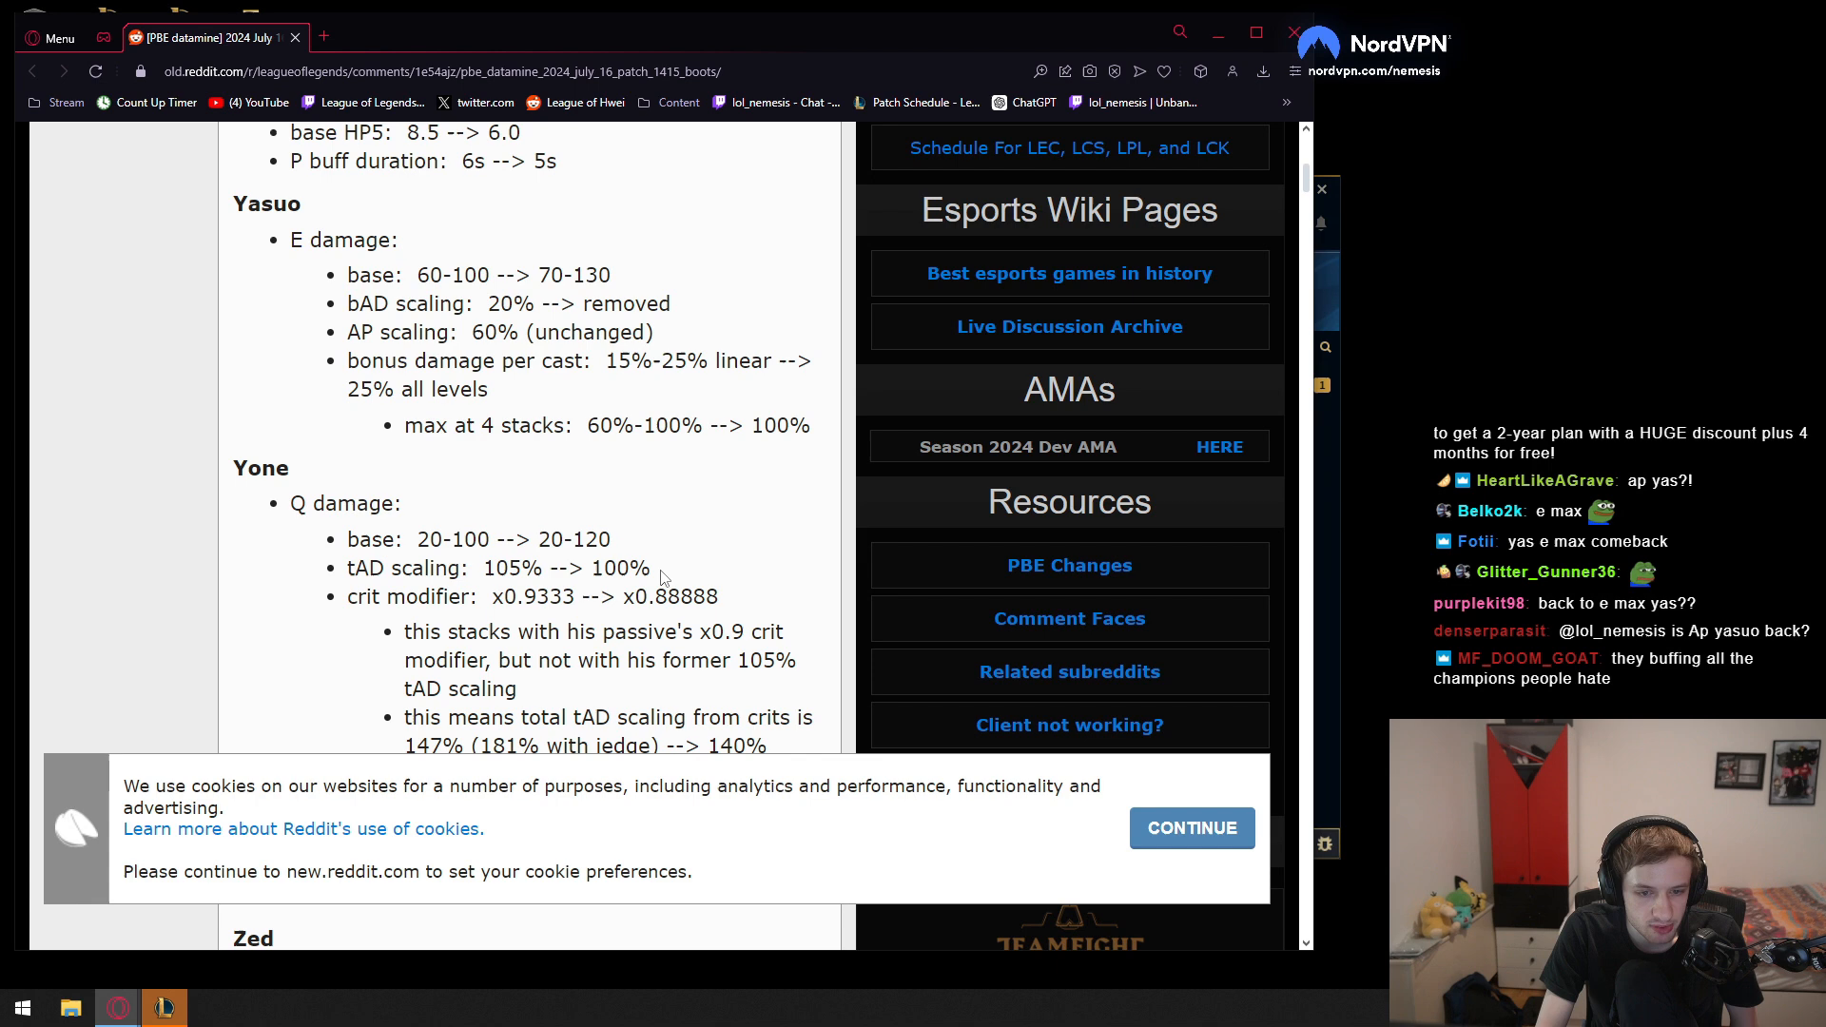
scroll(down, 3)
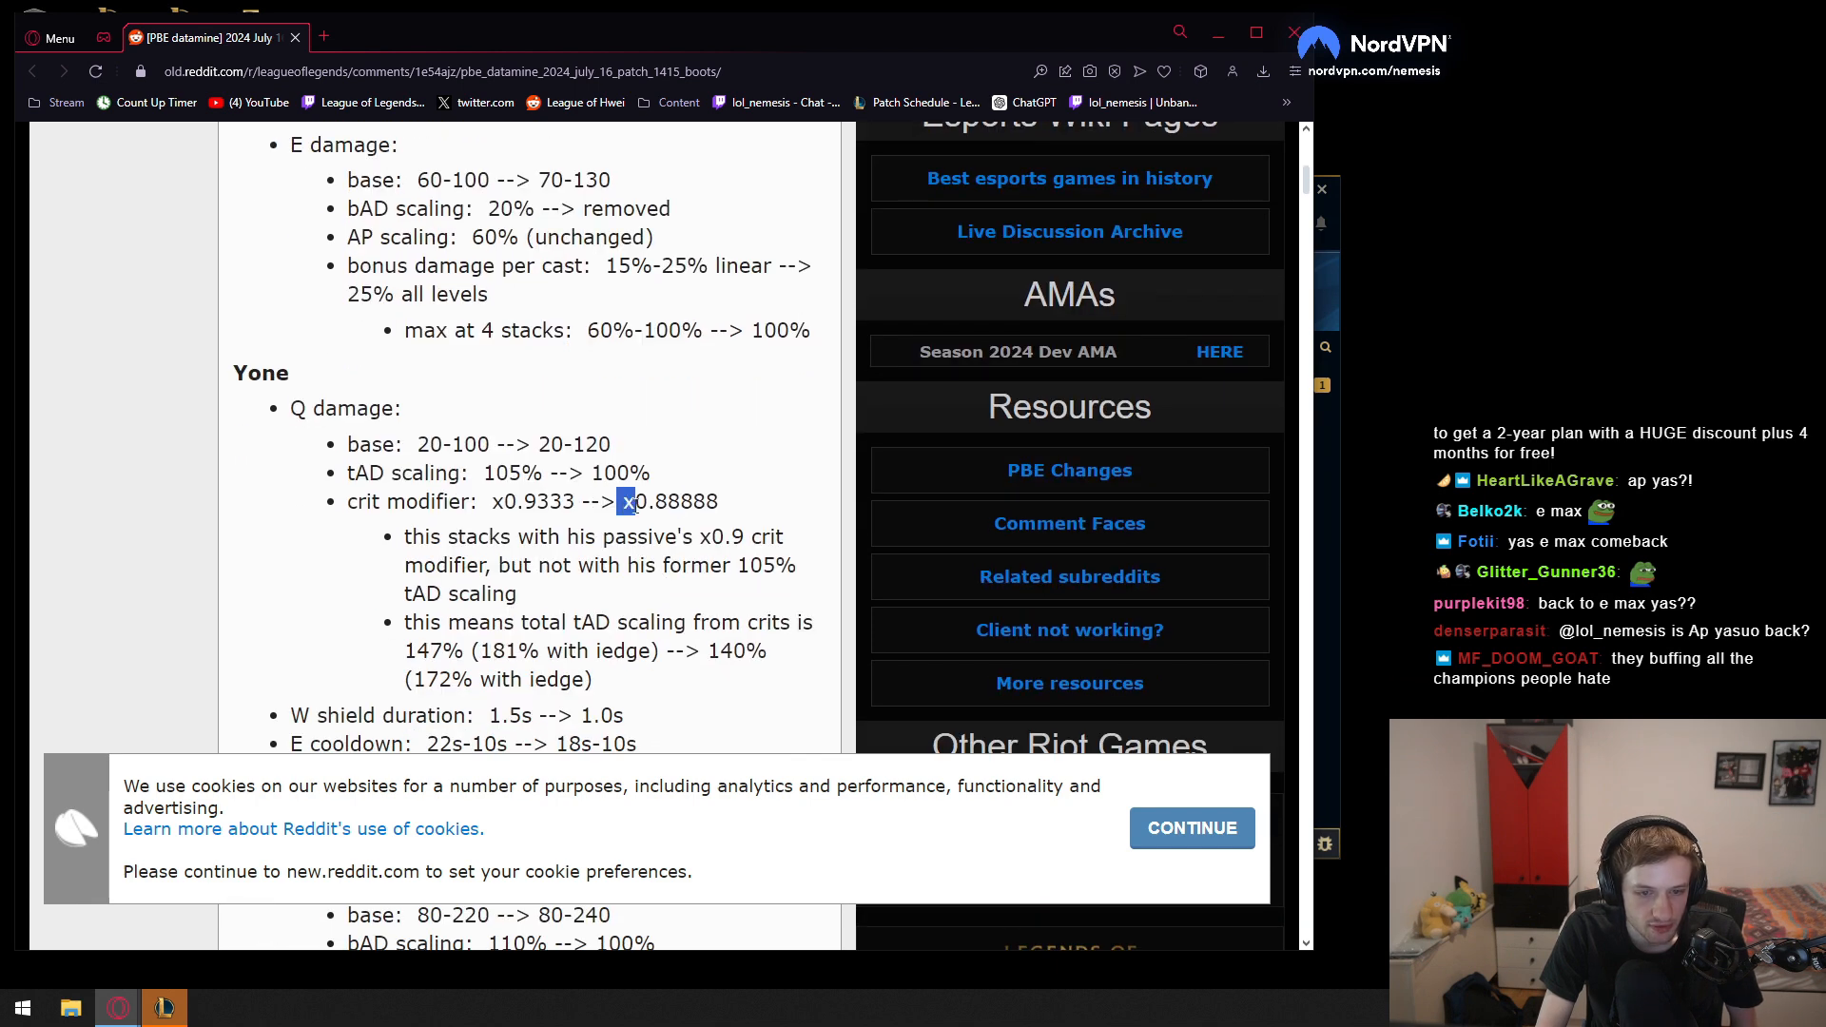
drag(629, 502, 597, 536)
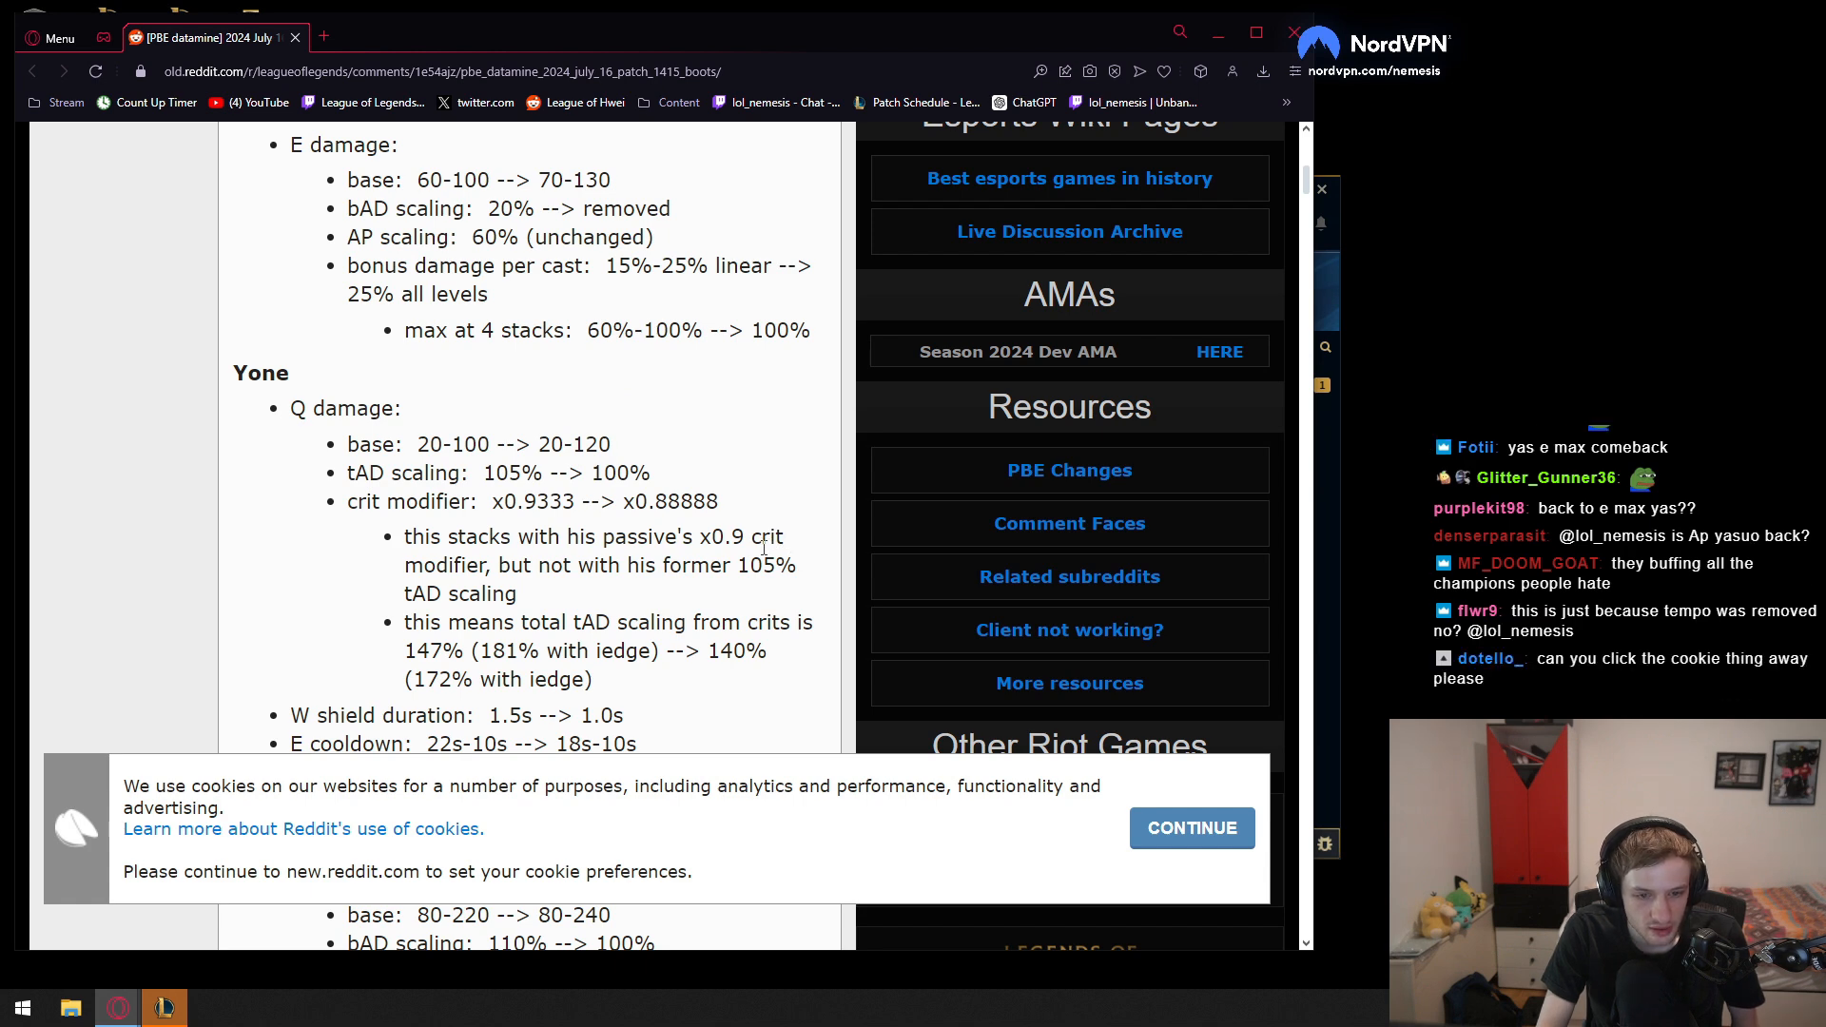
mouse_move(774, 613)
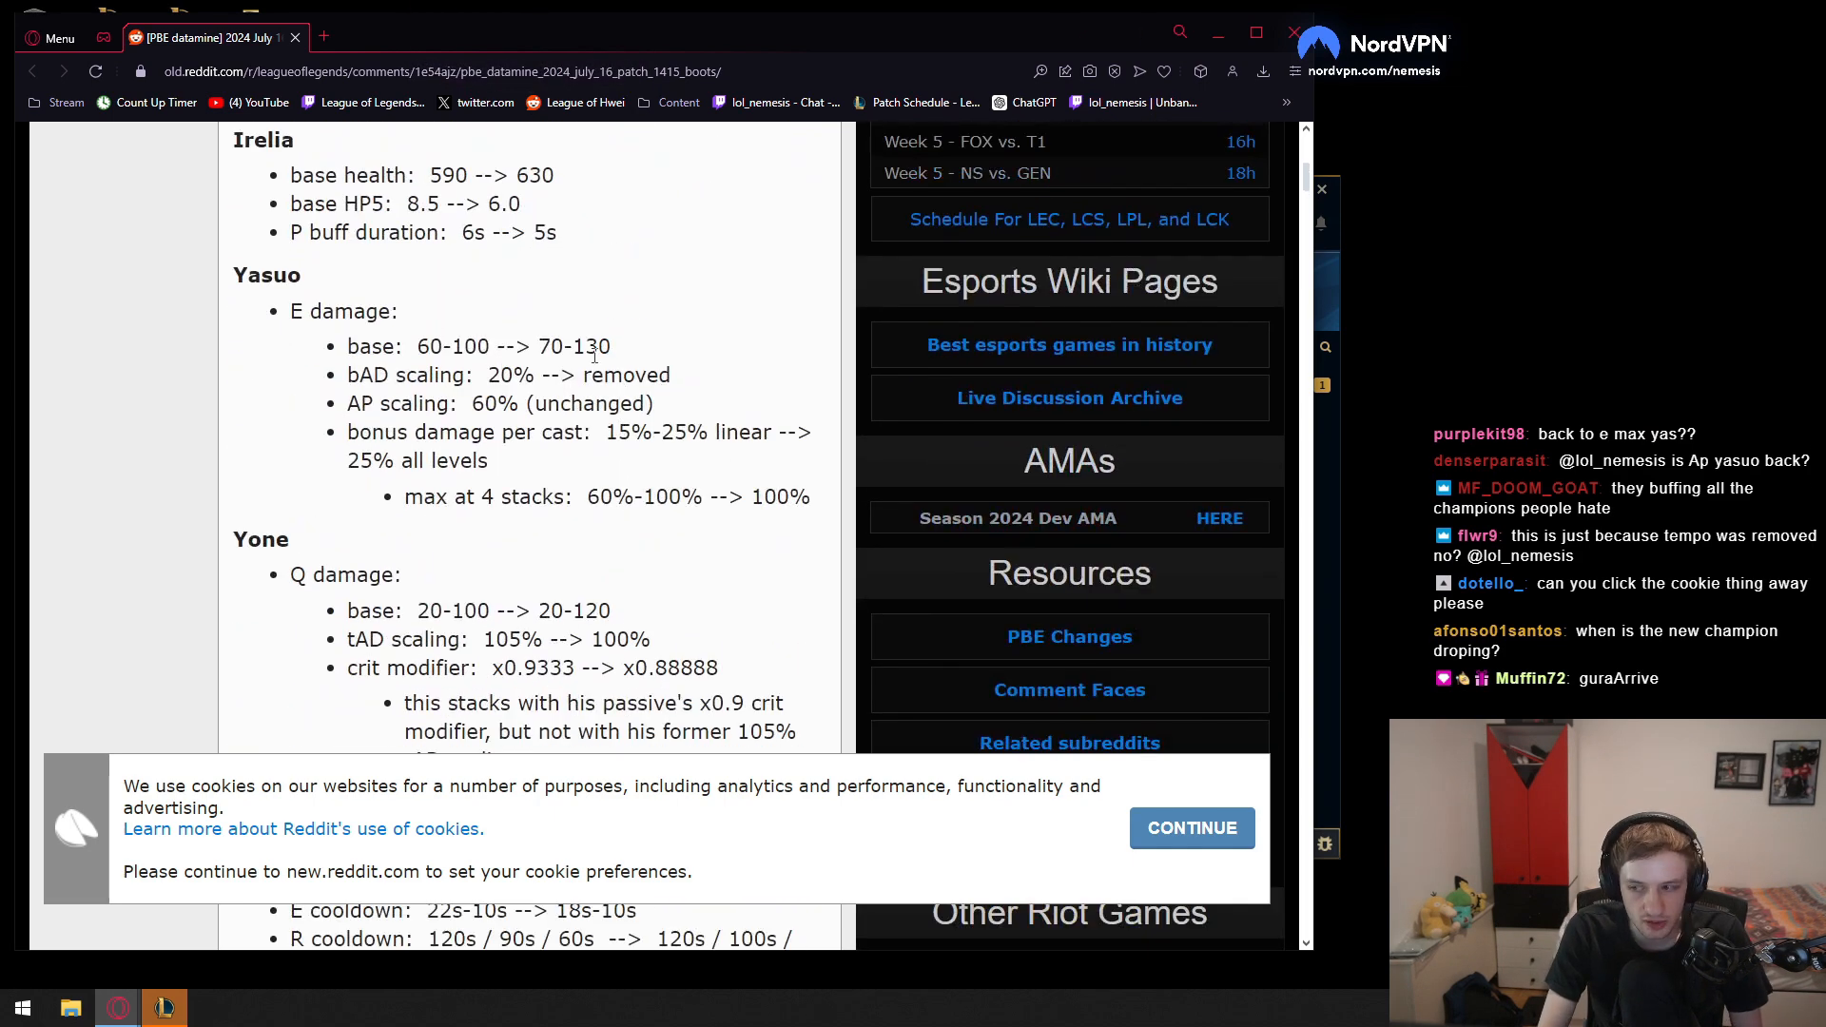
Scroll down to Yone's R cooldown change, with Zed's section starting beneath
scroll(down, 3)
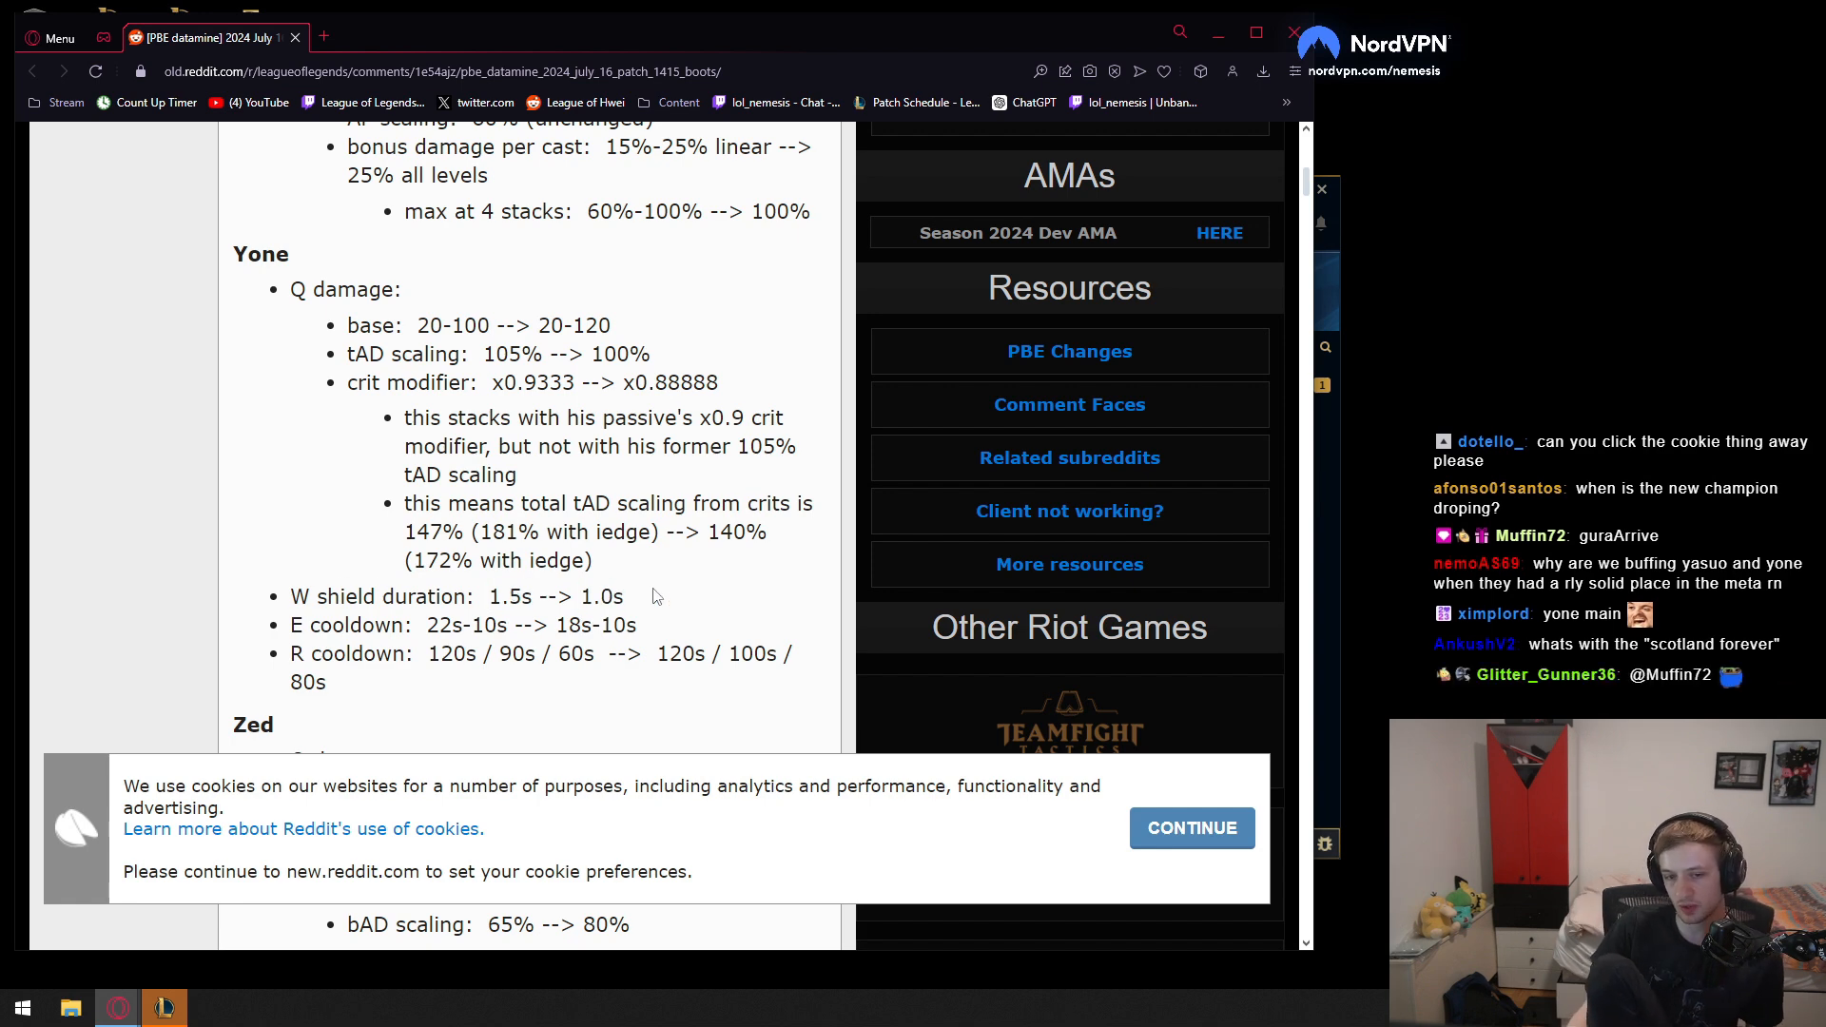
mouse_move(638, 603)
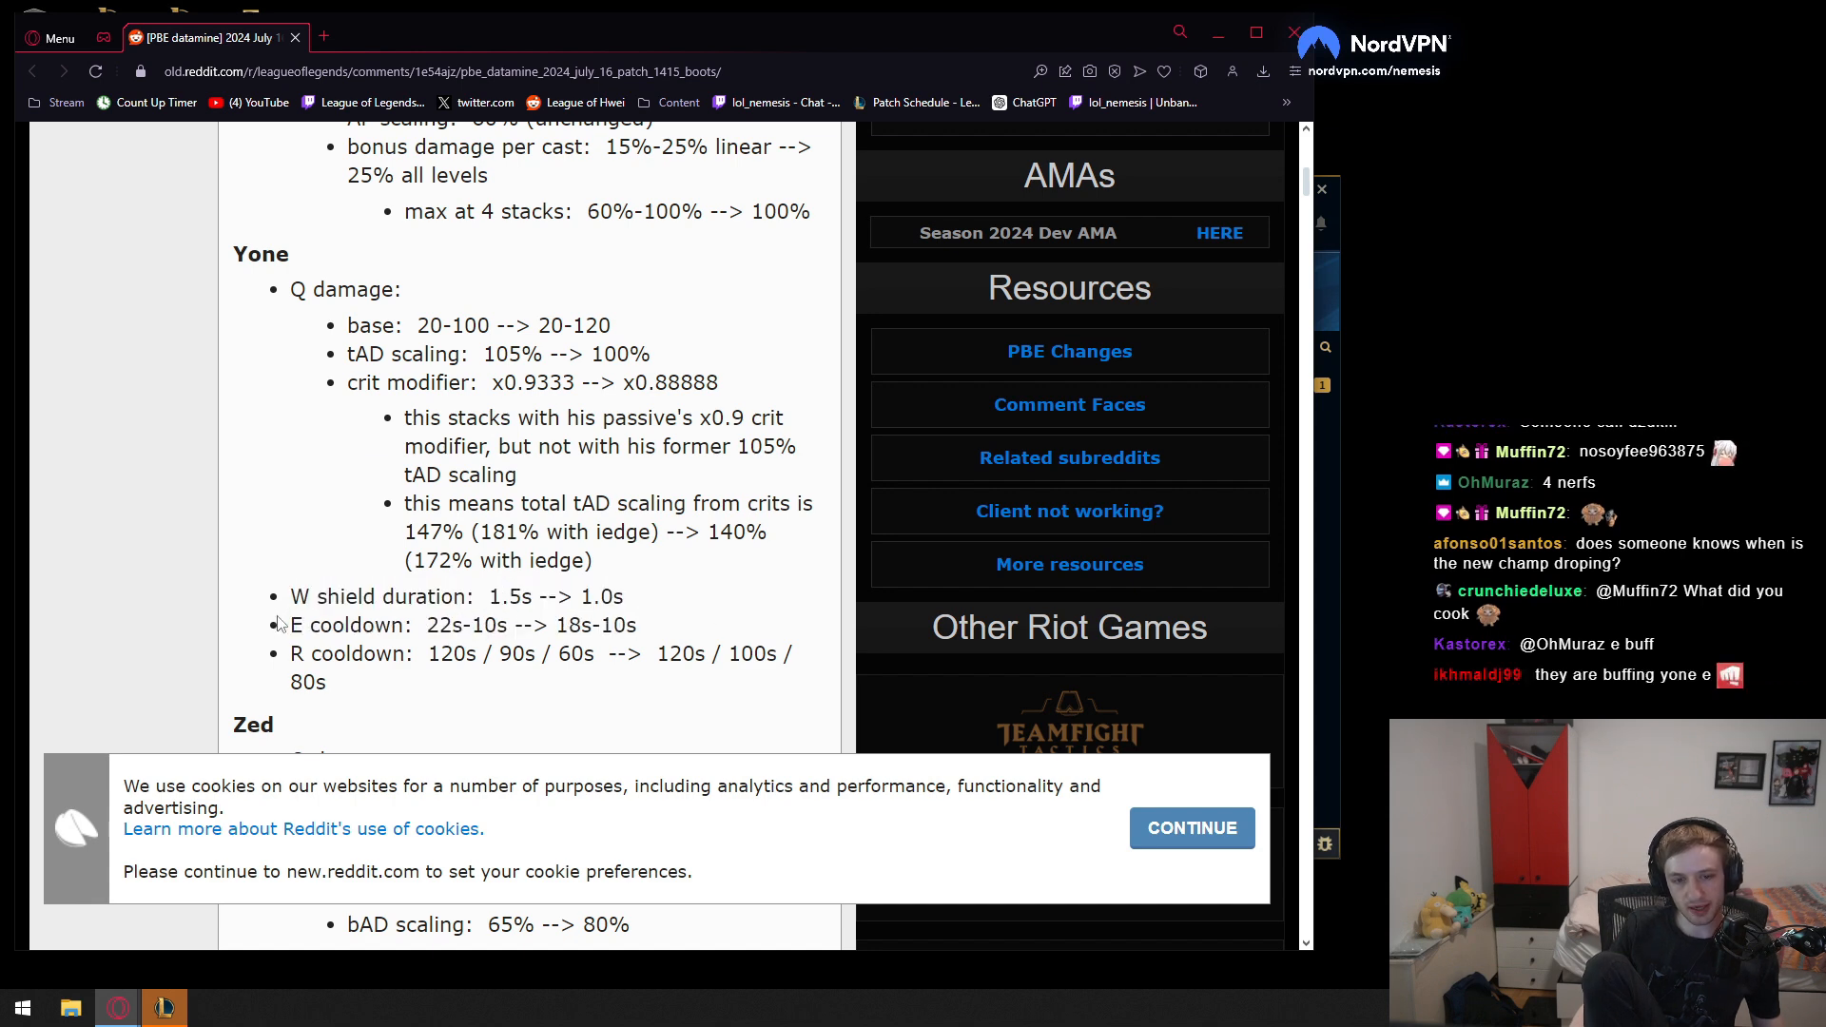
mouse_move(606, 623)
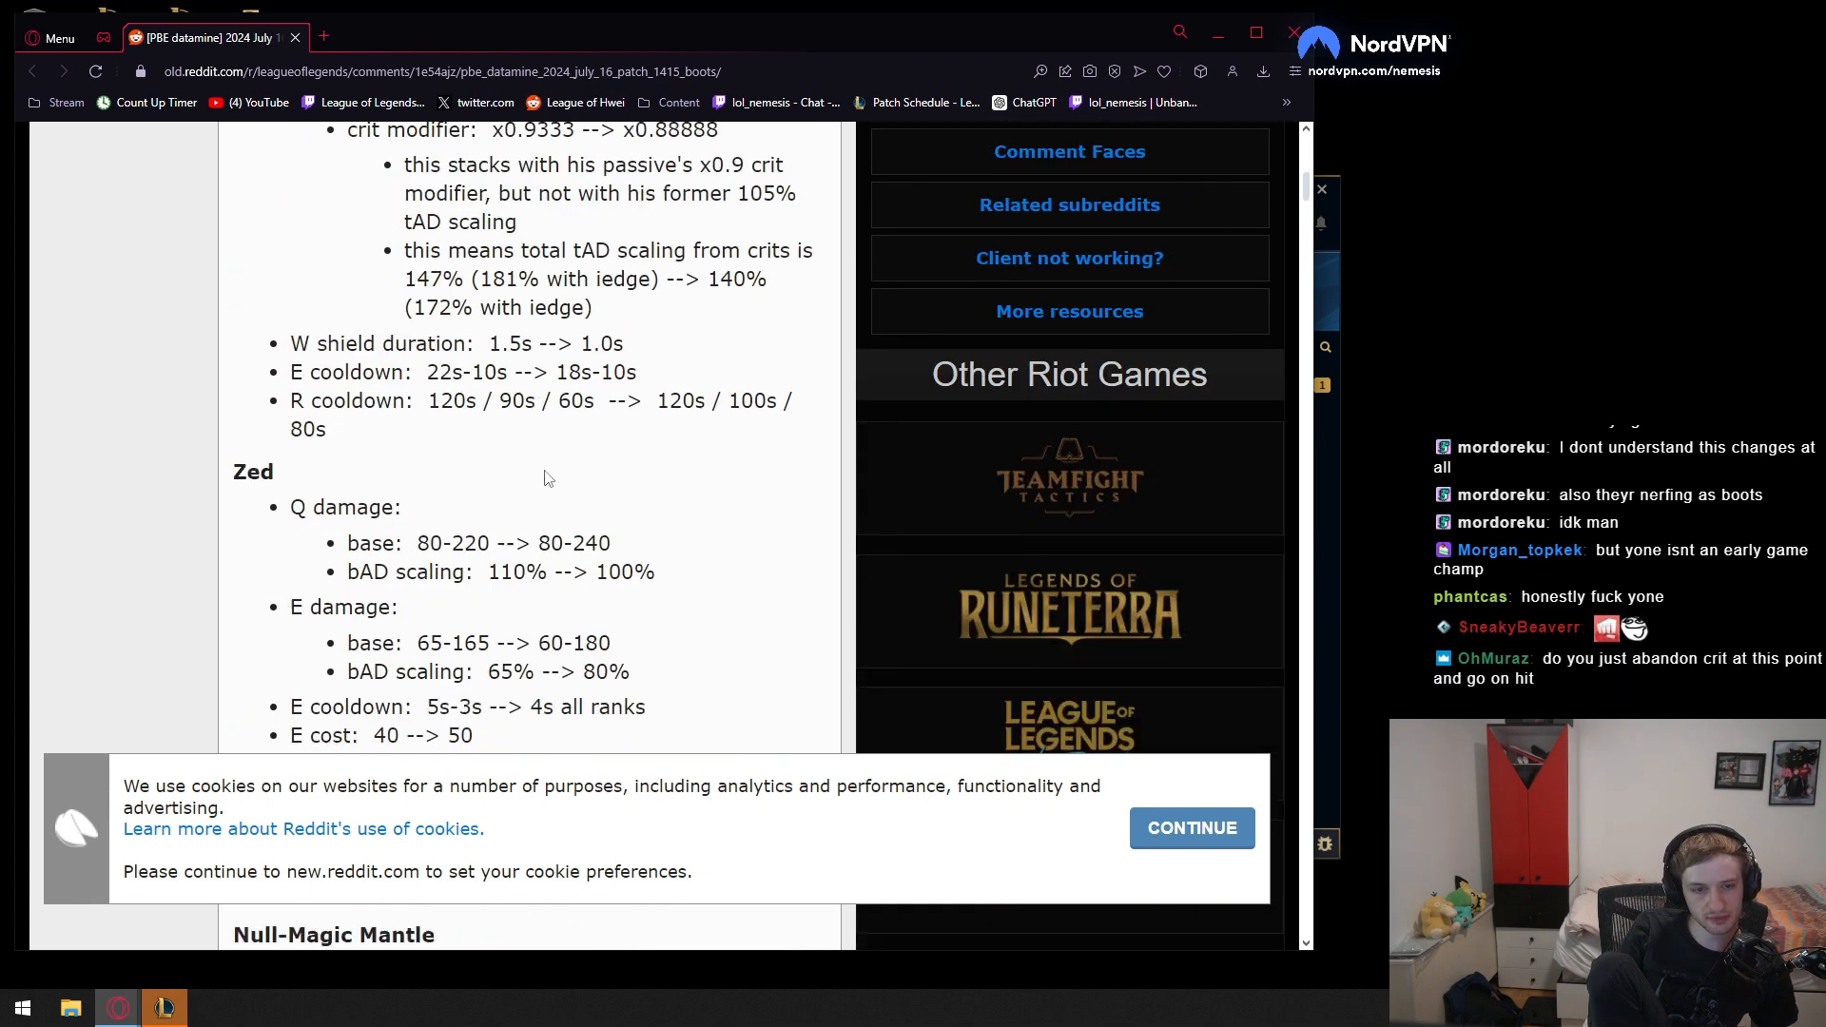
Scroll to reveal Zed's E cooldown, E cost and R cooldown bullets, with Items below
scroll(down, 3)
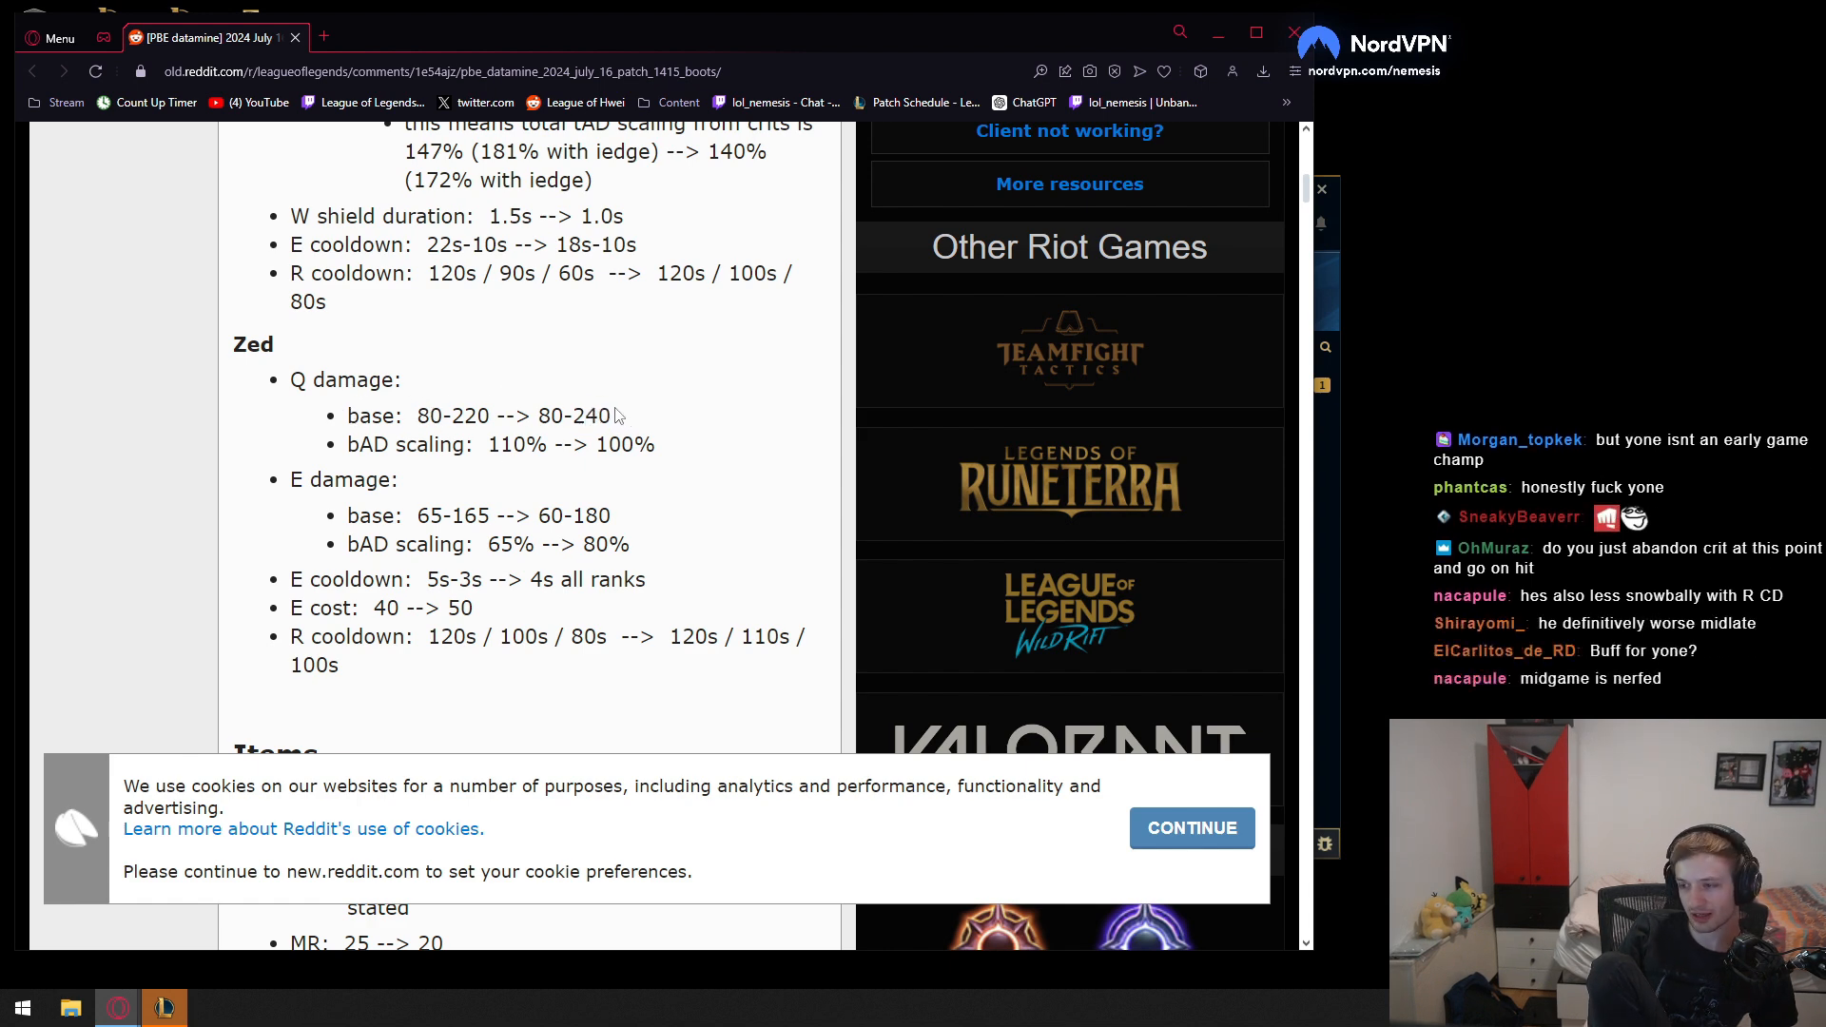
double_click(587, 415)
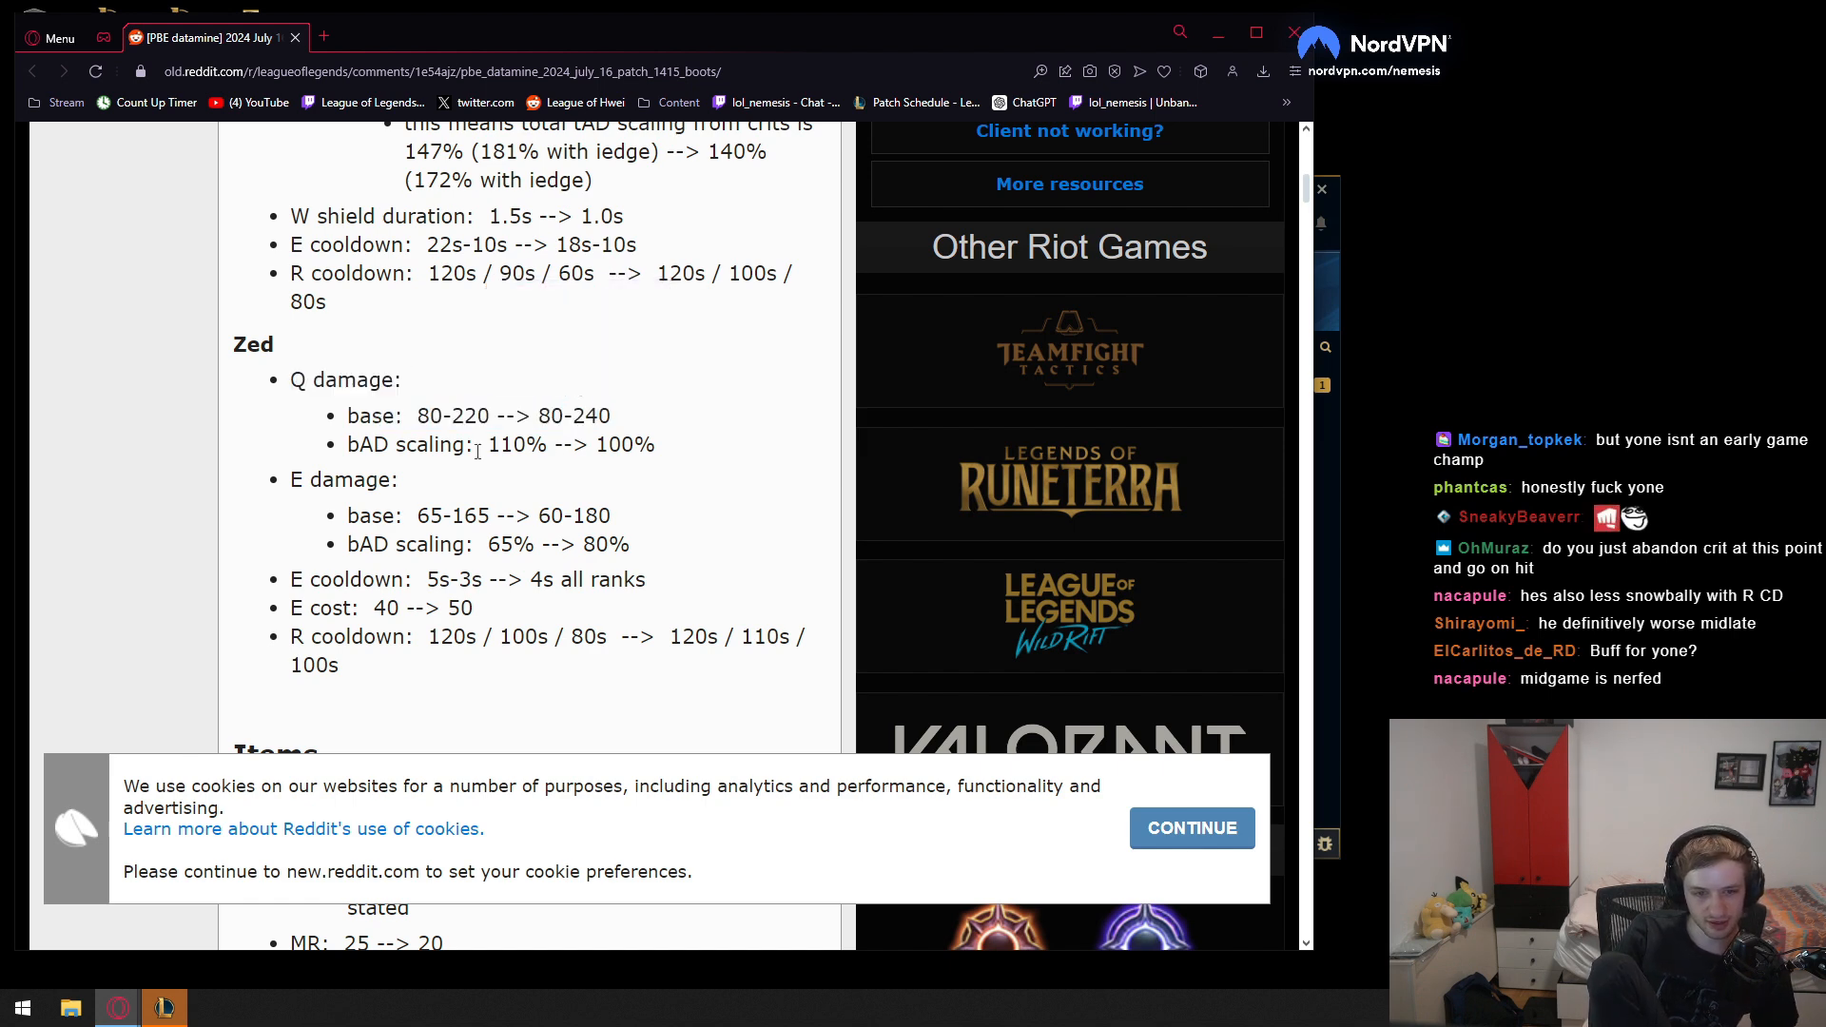
drag(528, 445, 638, 444)
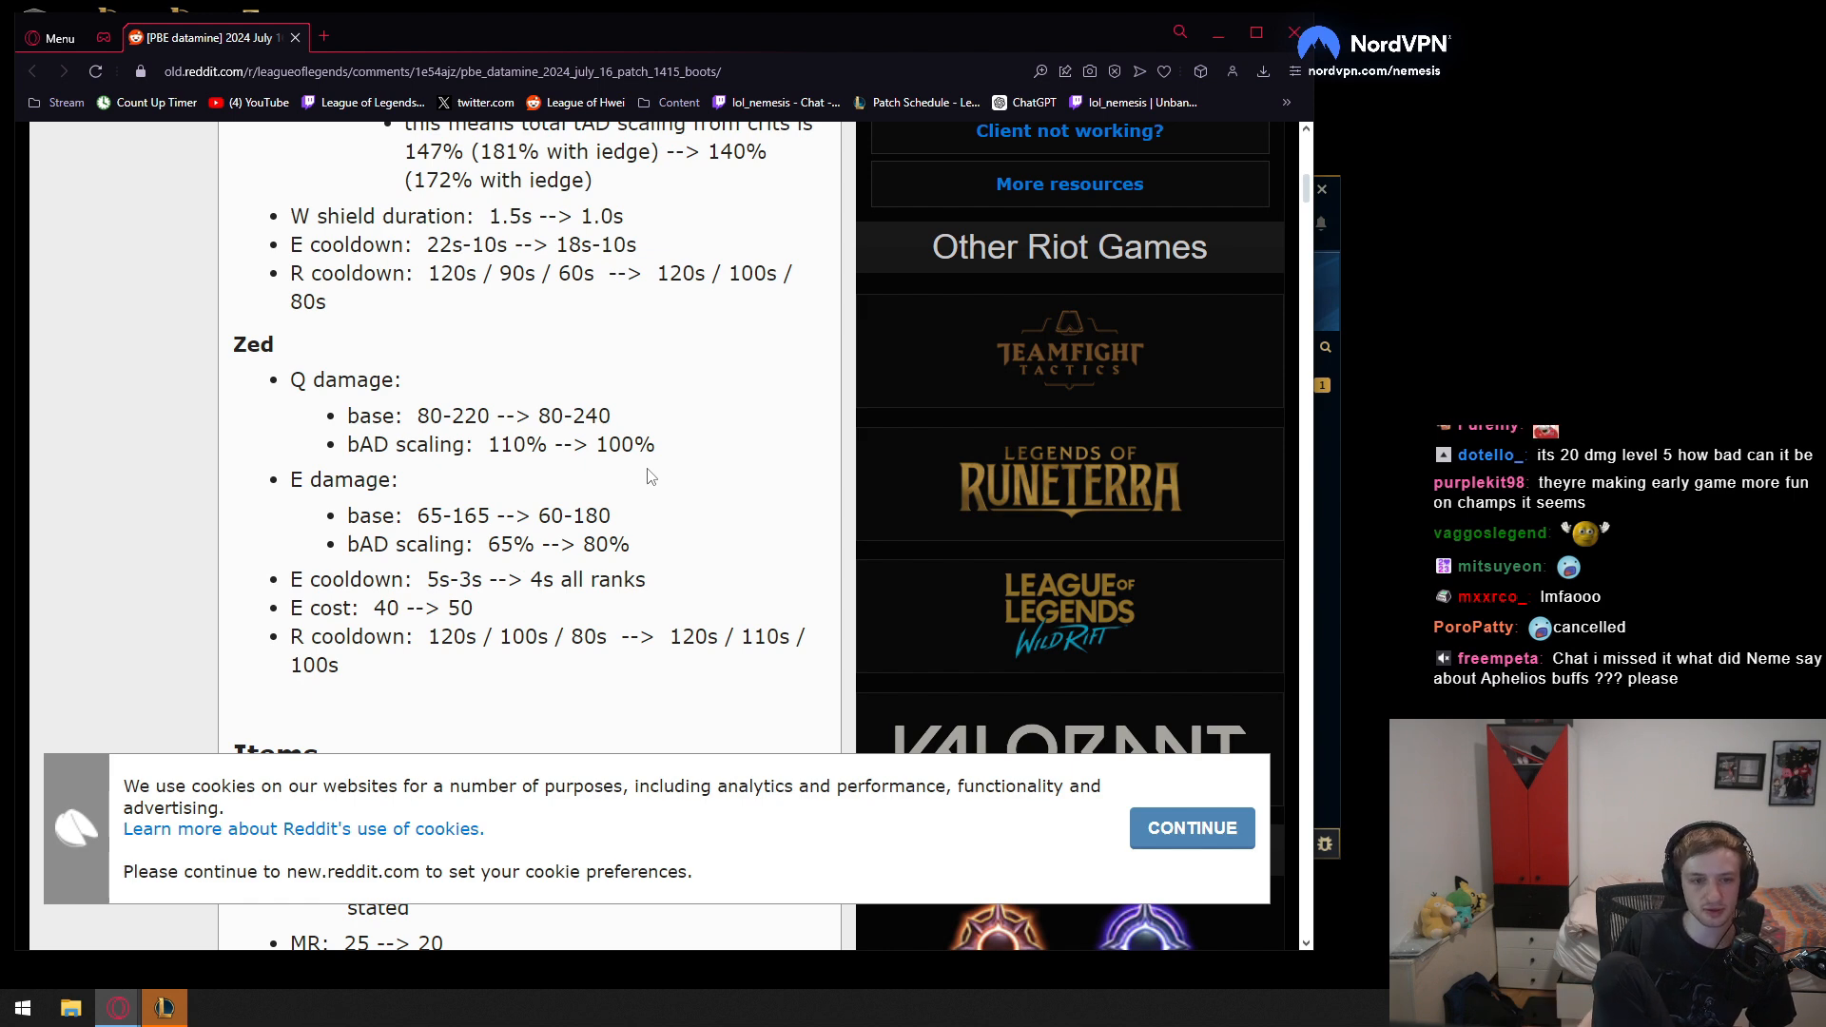
mouse_move(586, 296)
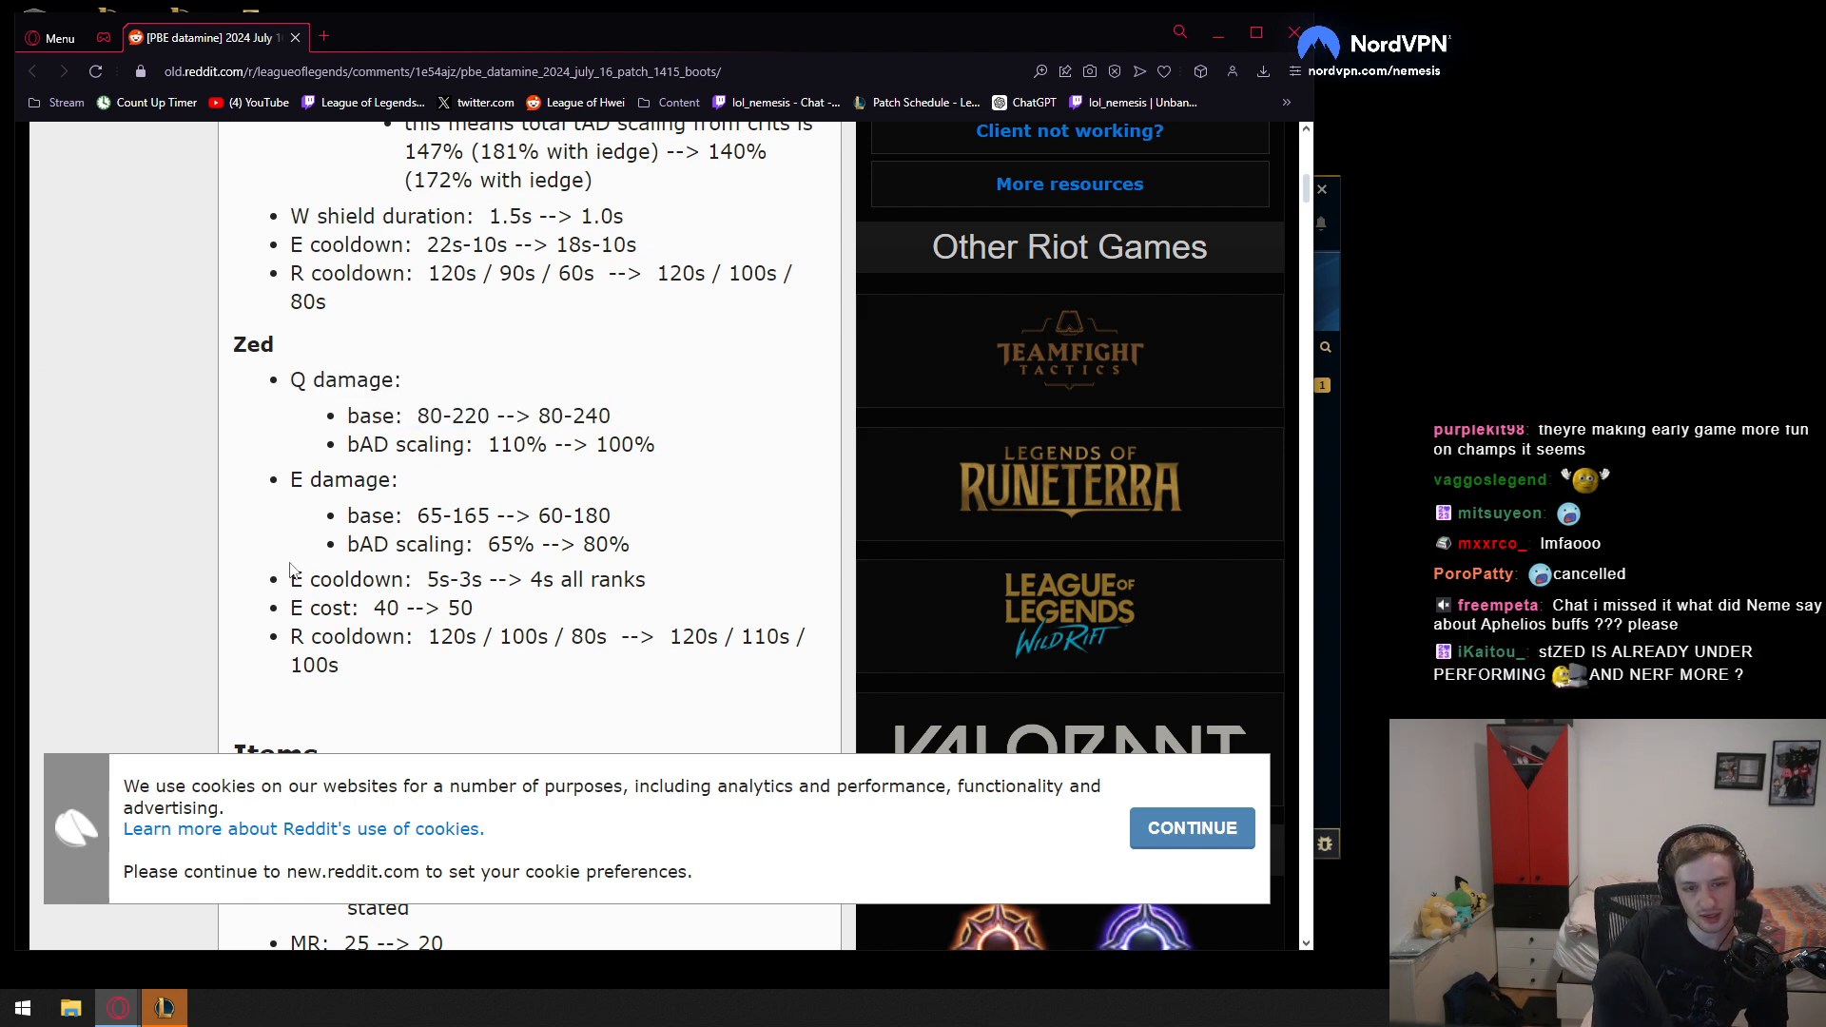
drag(489, 579, 646, 579)
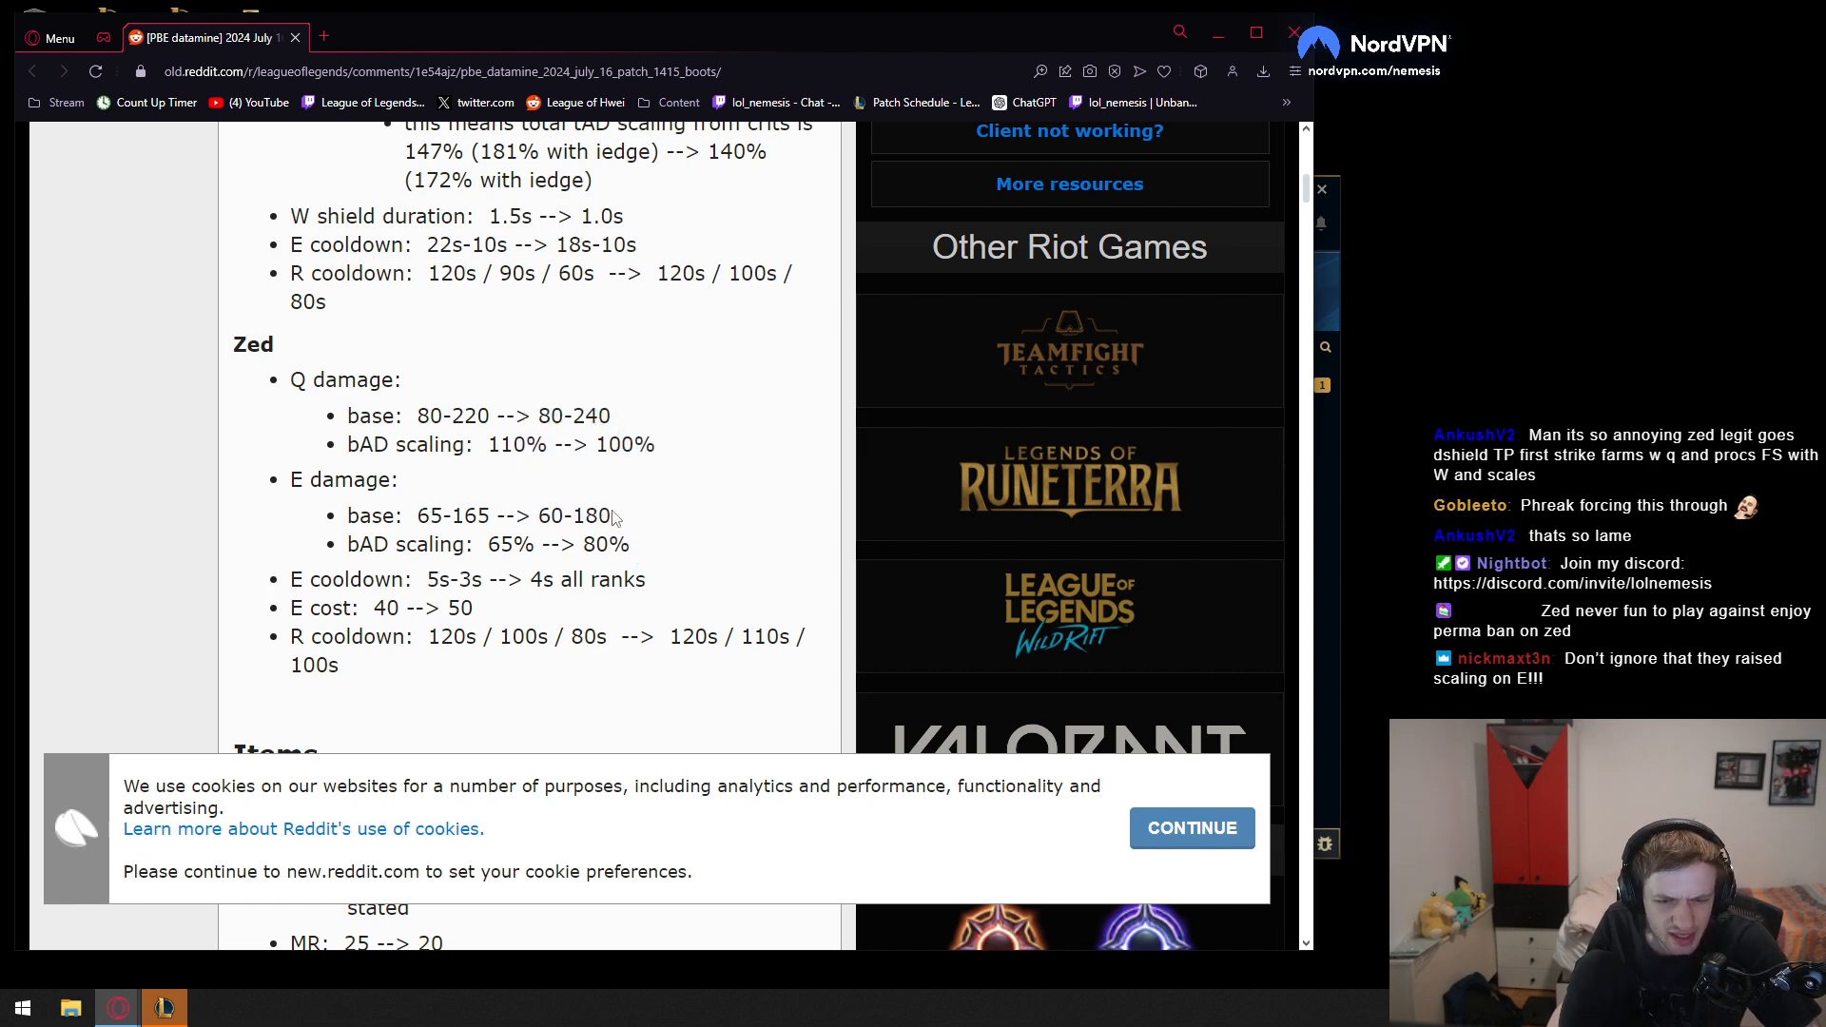
drag(422, 515, 611, 515)
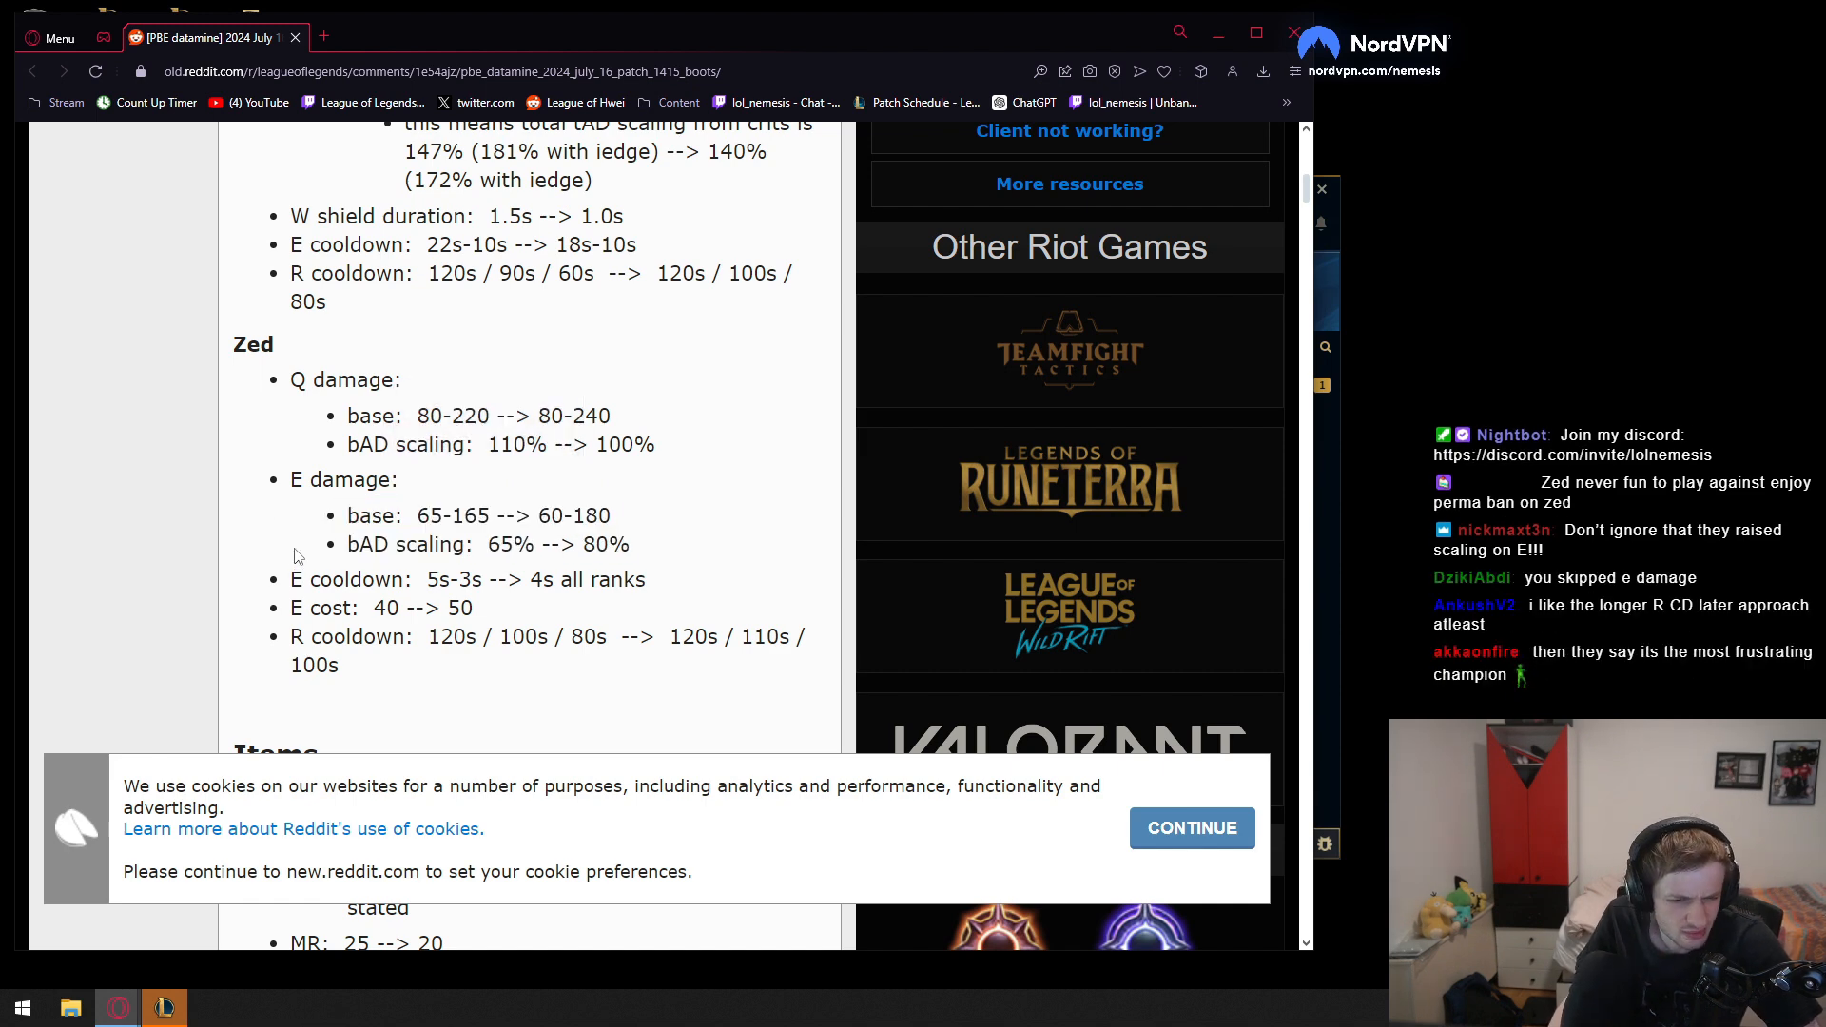
drag(349, 416, 656, 444)
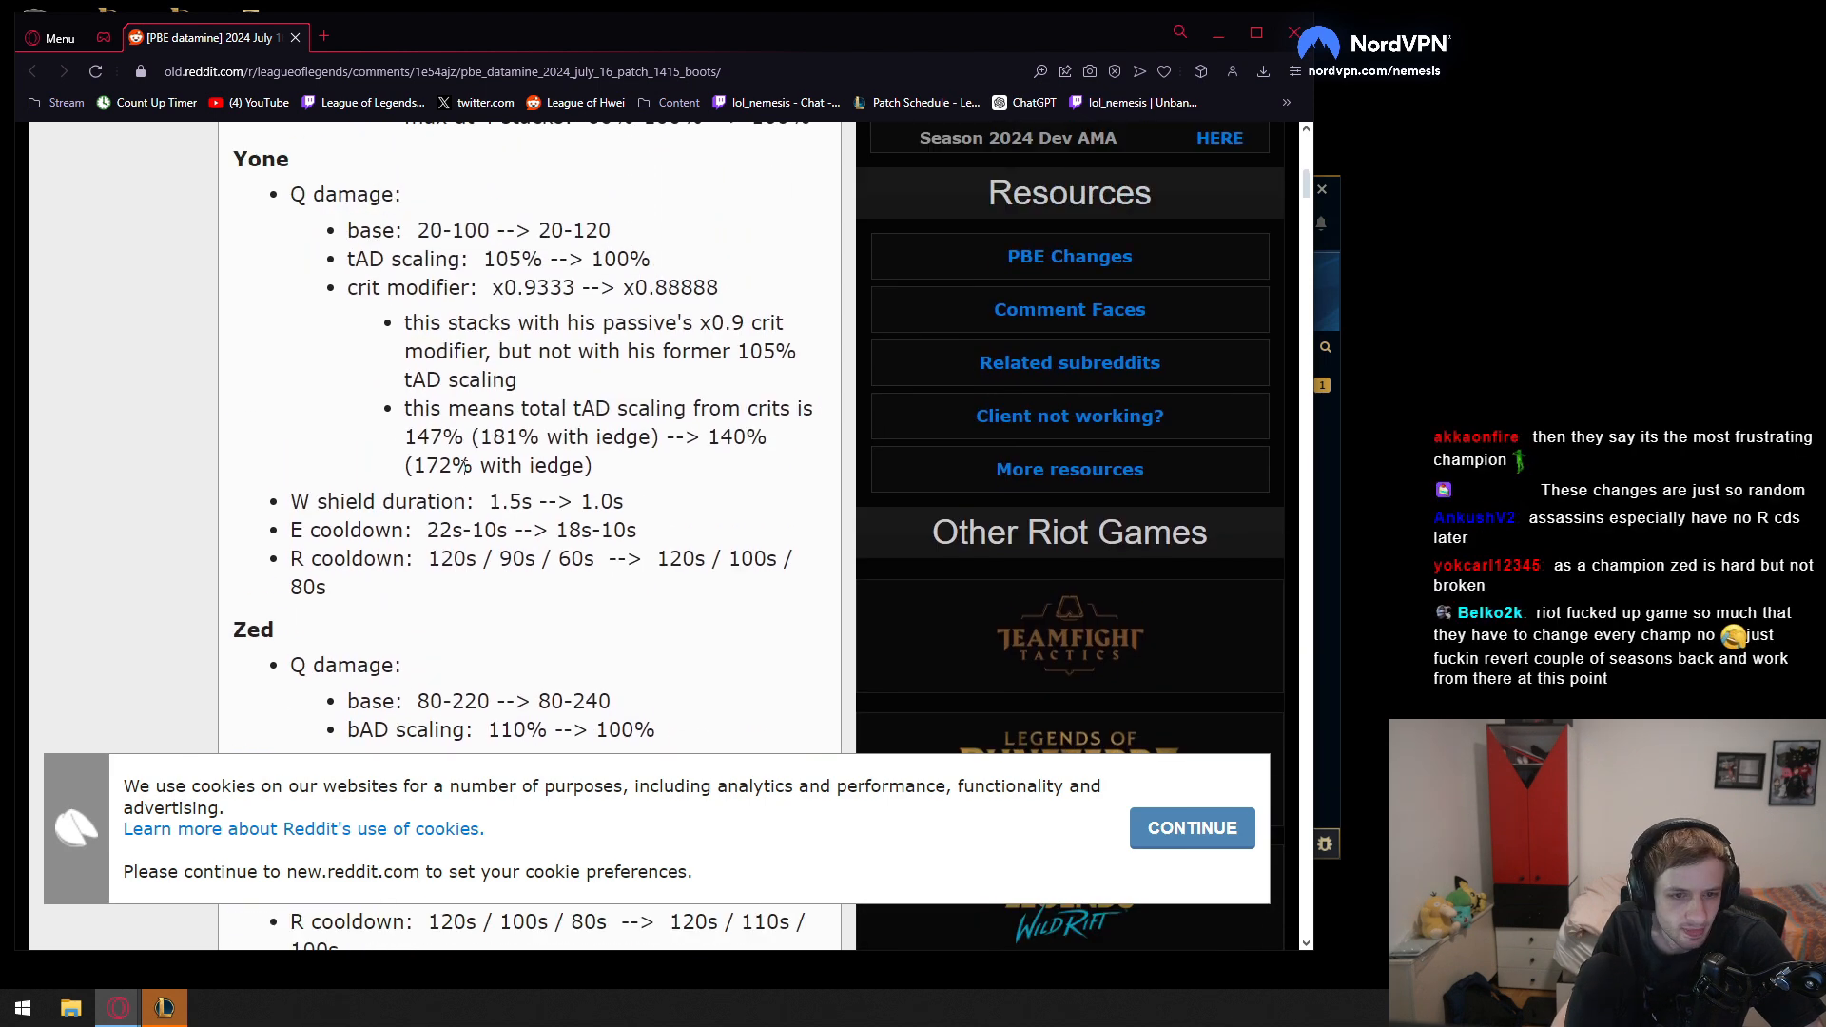
scroll(down, 3)
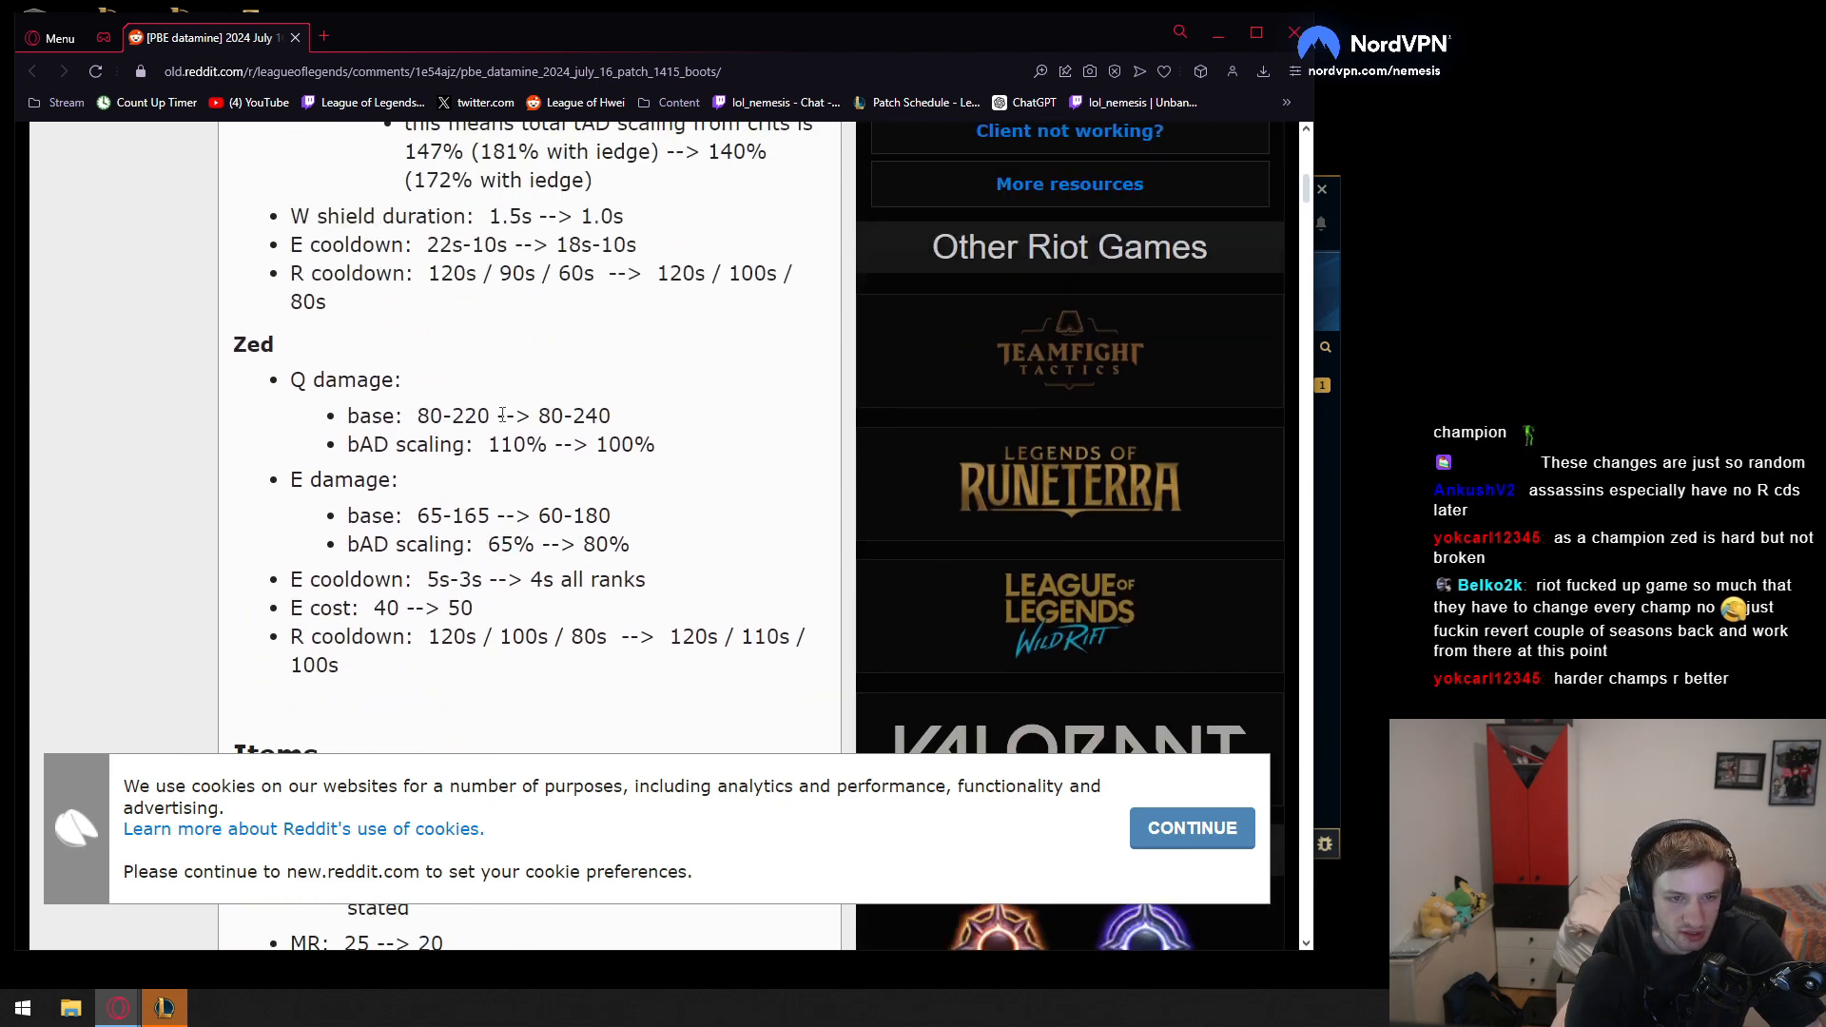